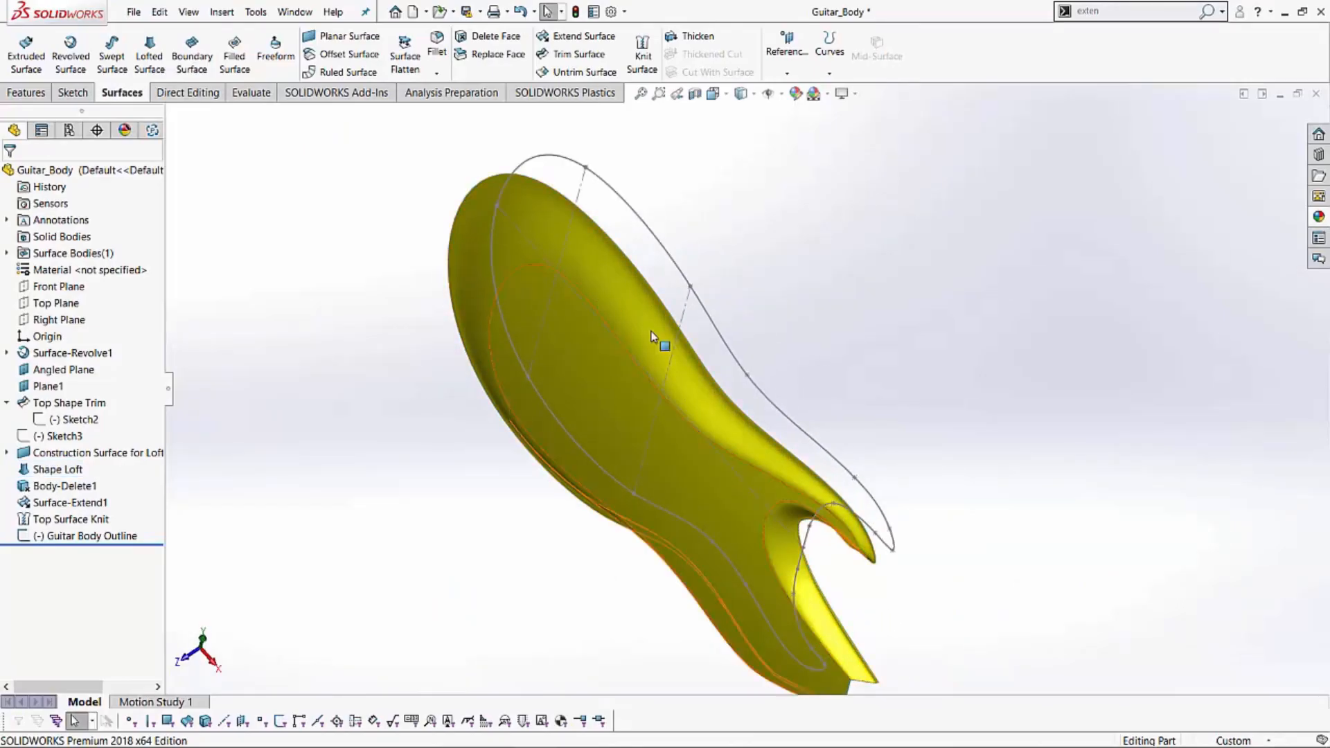
Extrude the guitar body outline Up To Surface, ending at Top Surface Knit.
left_click(57, 469)
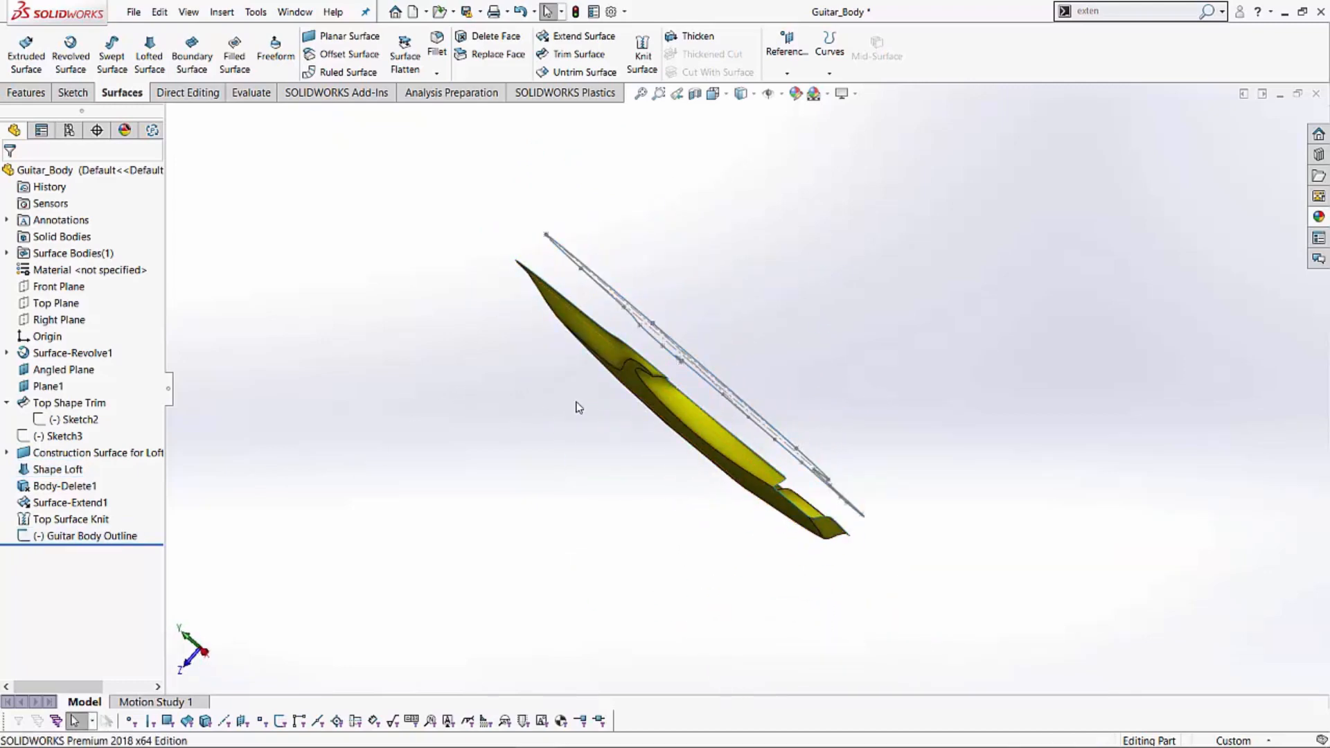
left_click_drag(578, 407, 524, 313)
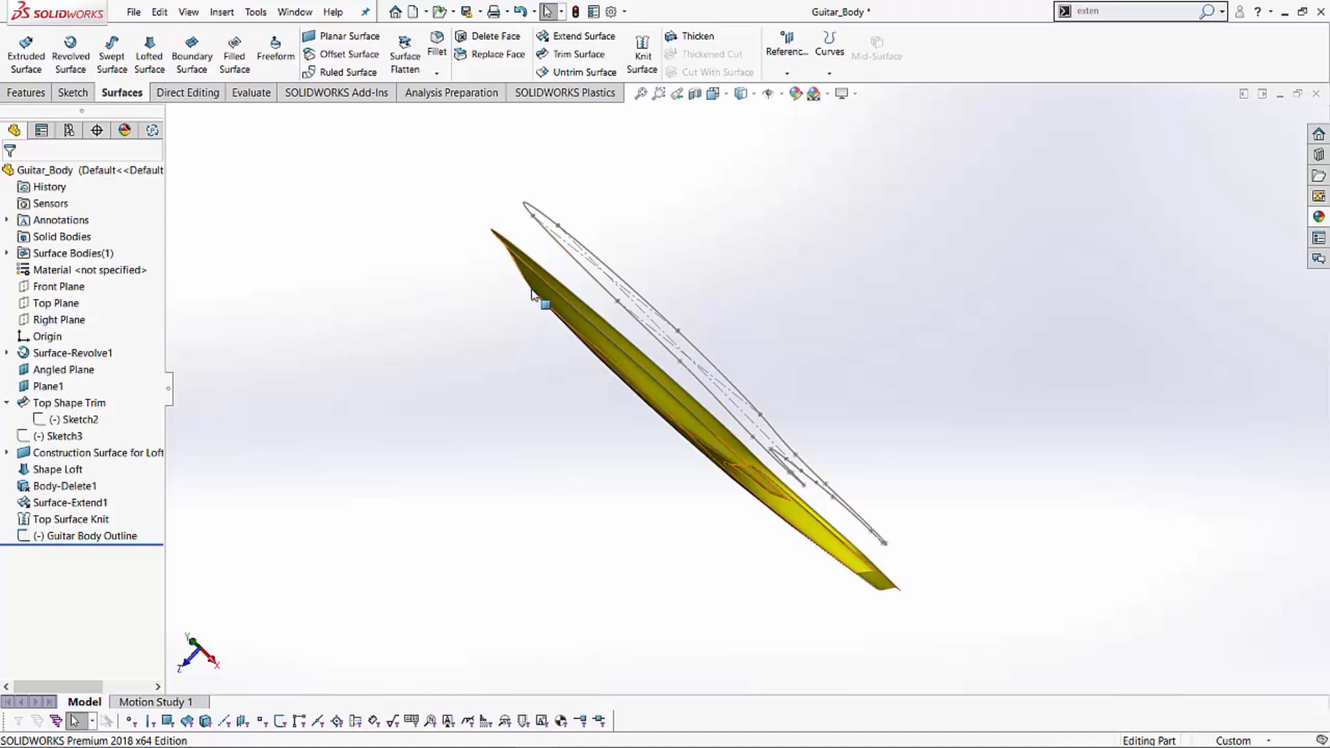
mouse_move(546, 299)
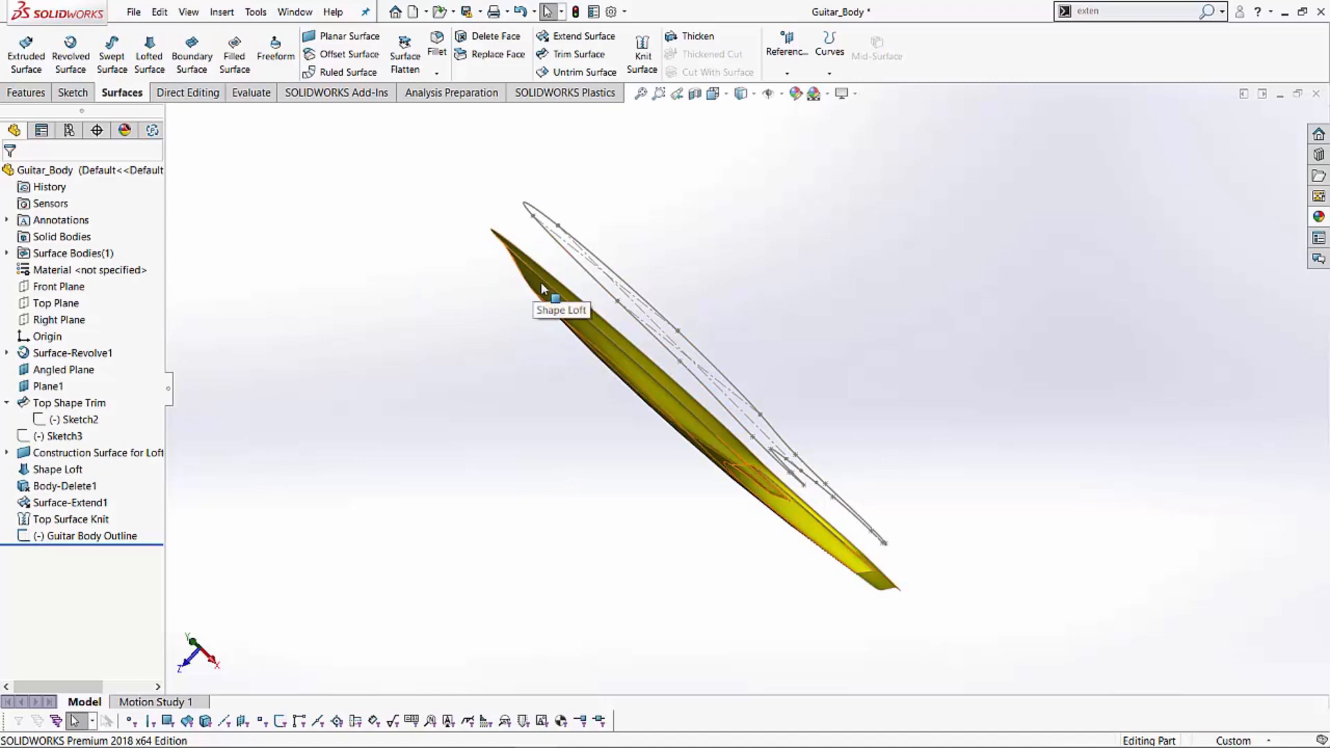
mouse_move(132, 181)
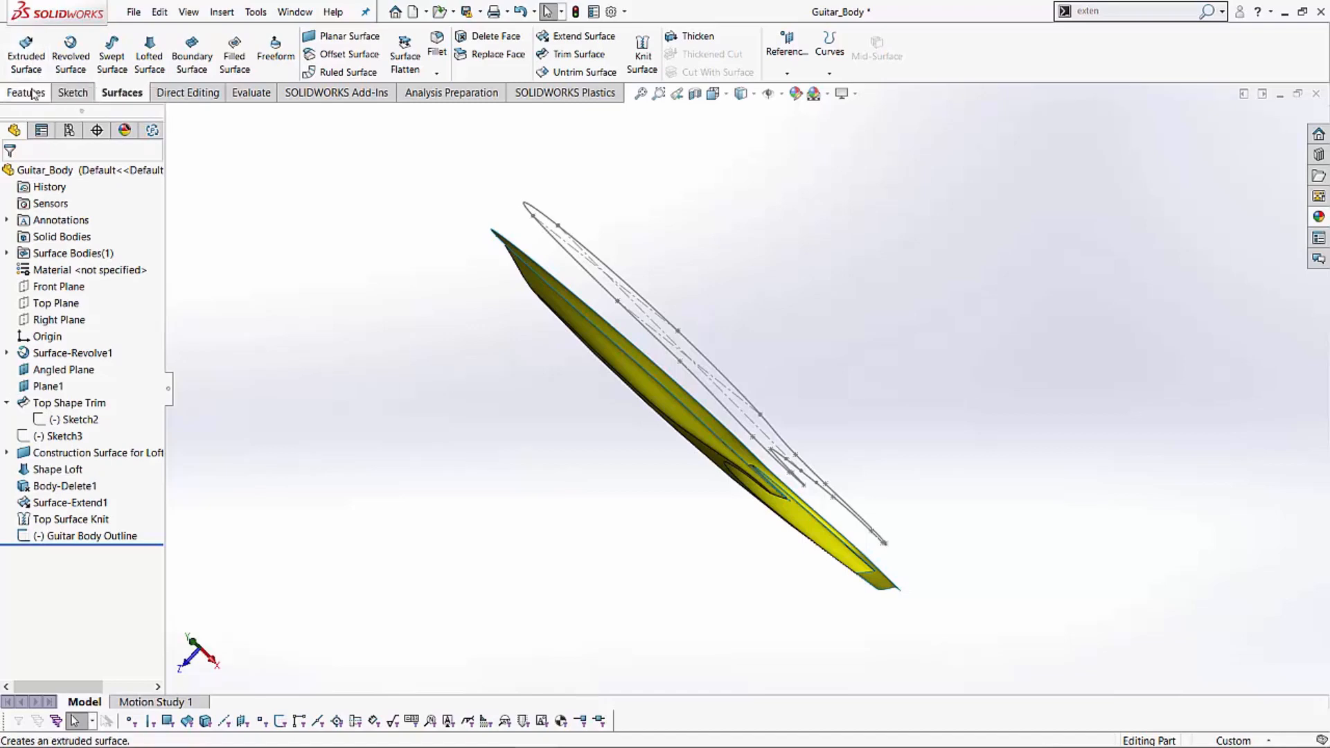
left_click(27, 51)
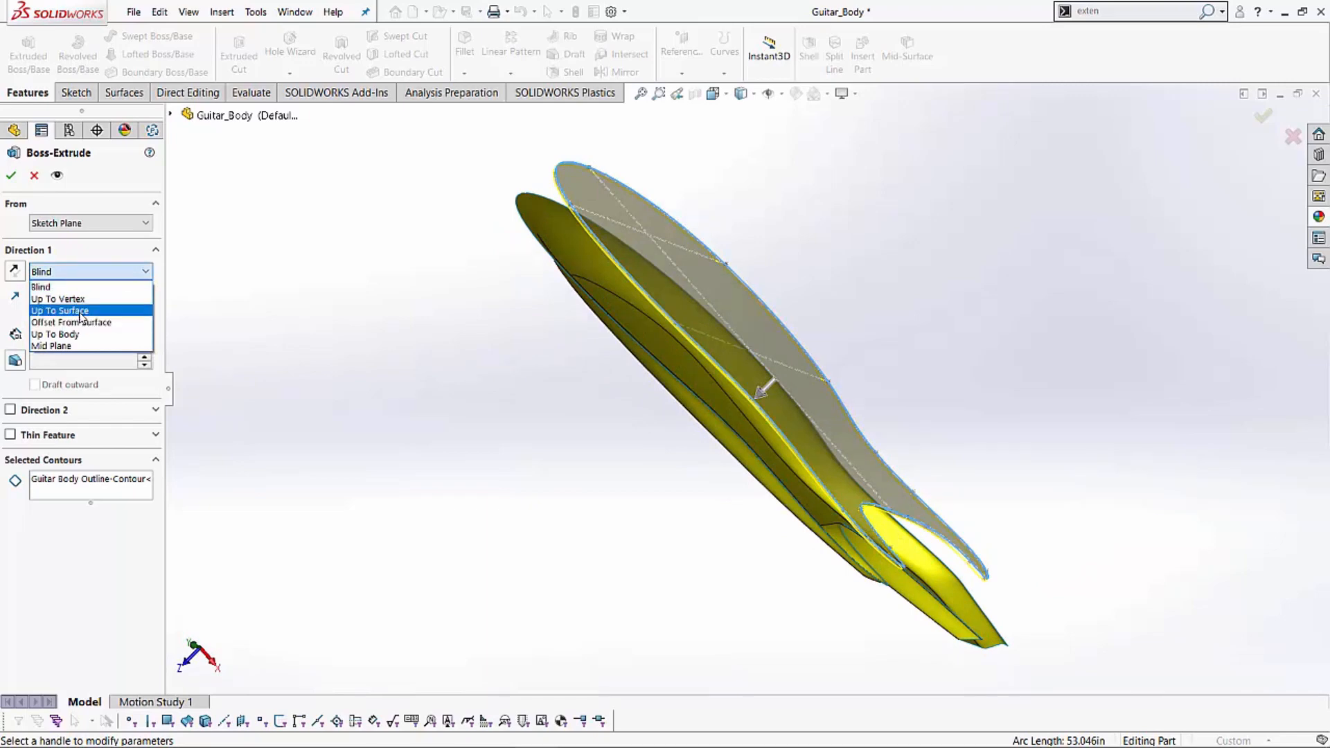
left_click(59, 310)
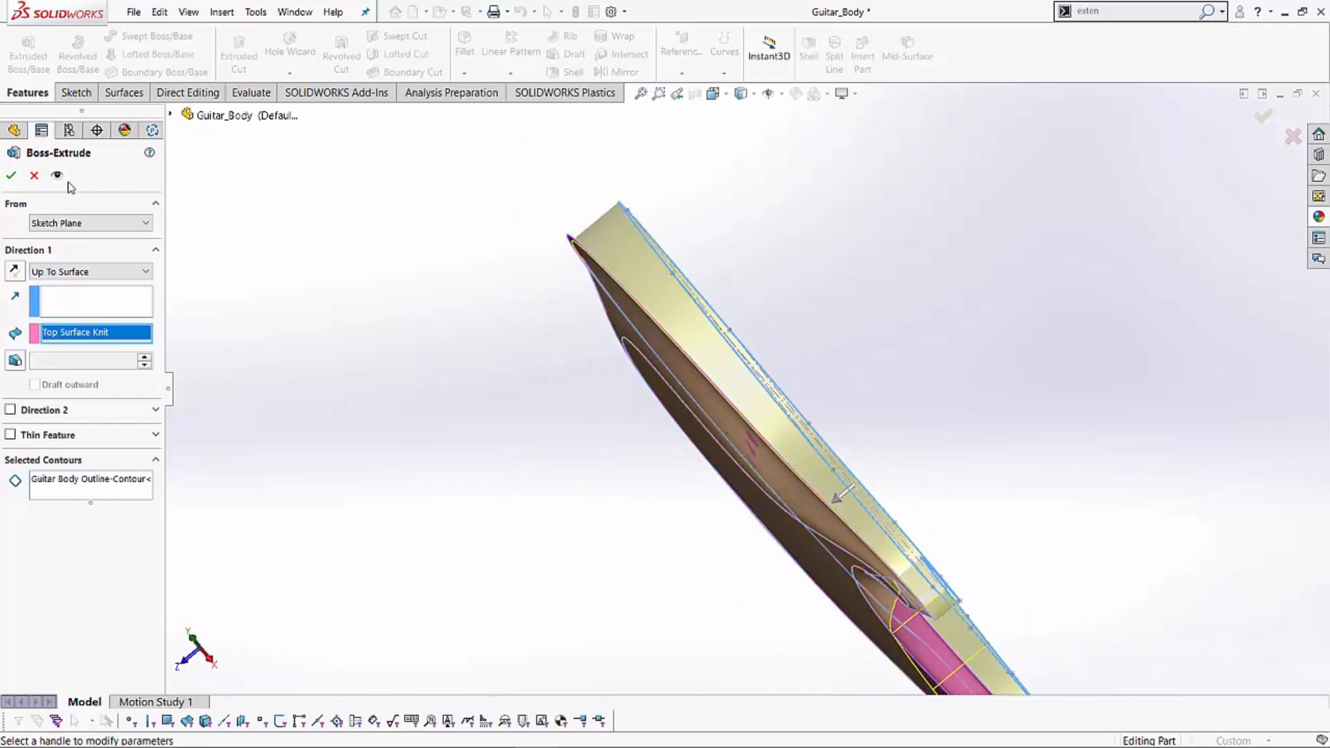
left_click(11, 176)
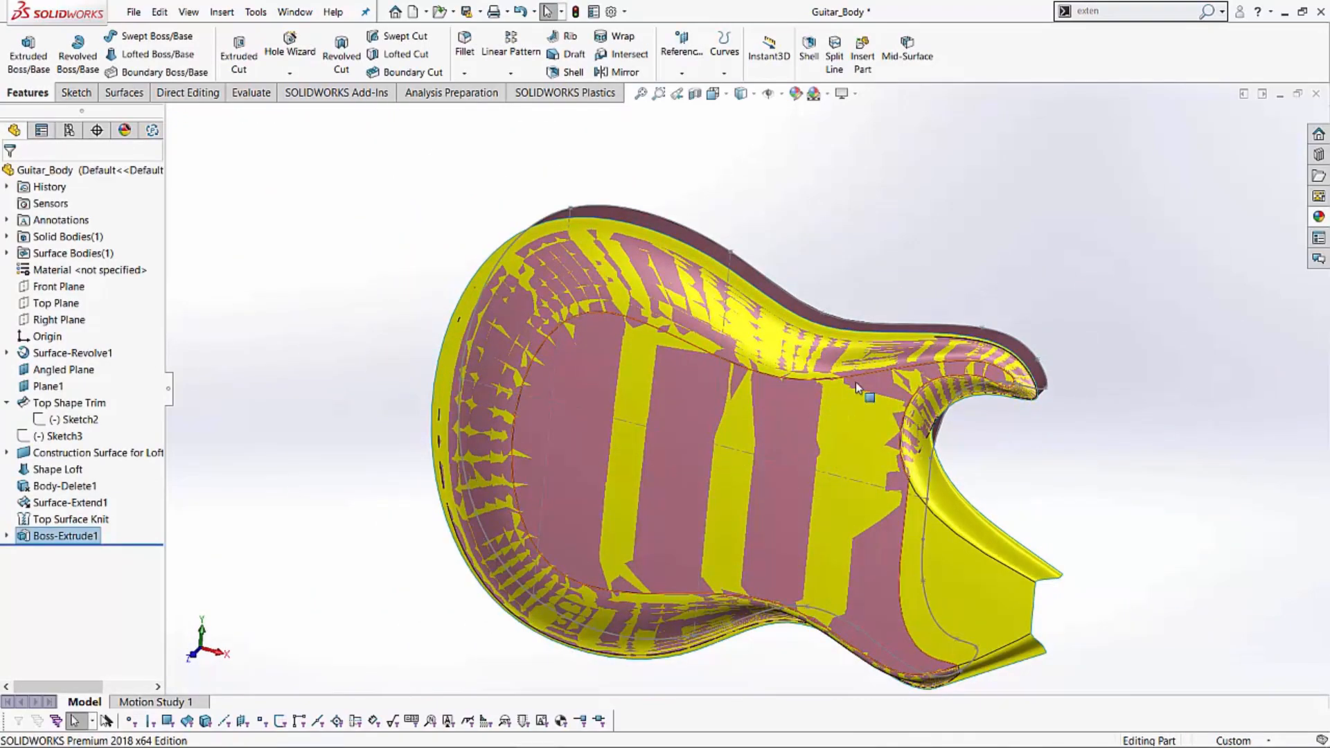
mouse_move(674, 301)
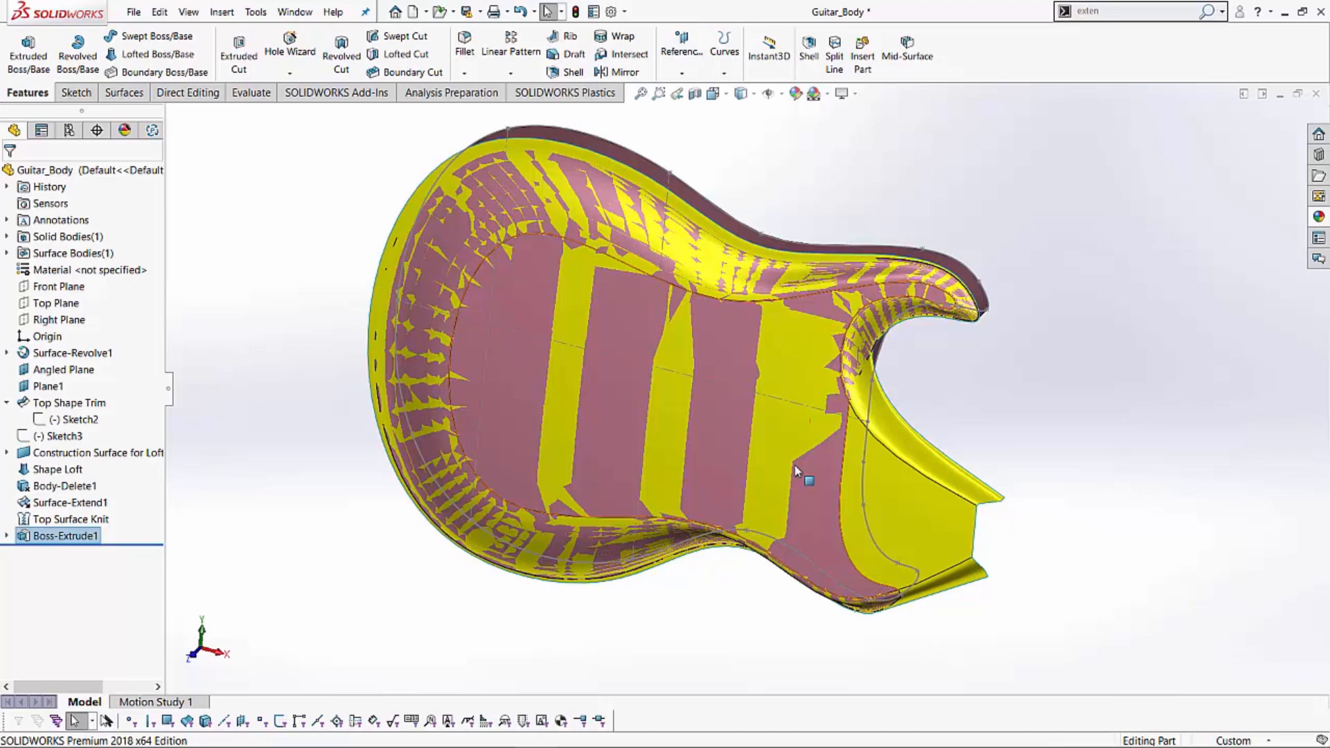
mouse_move(853, 450)
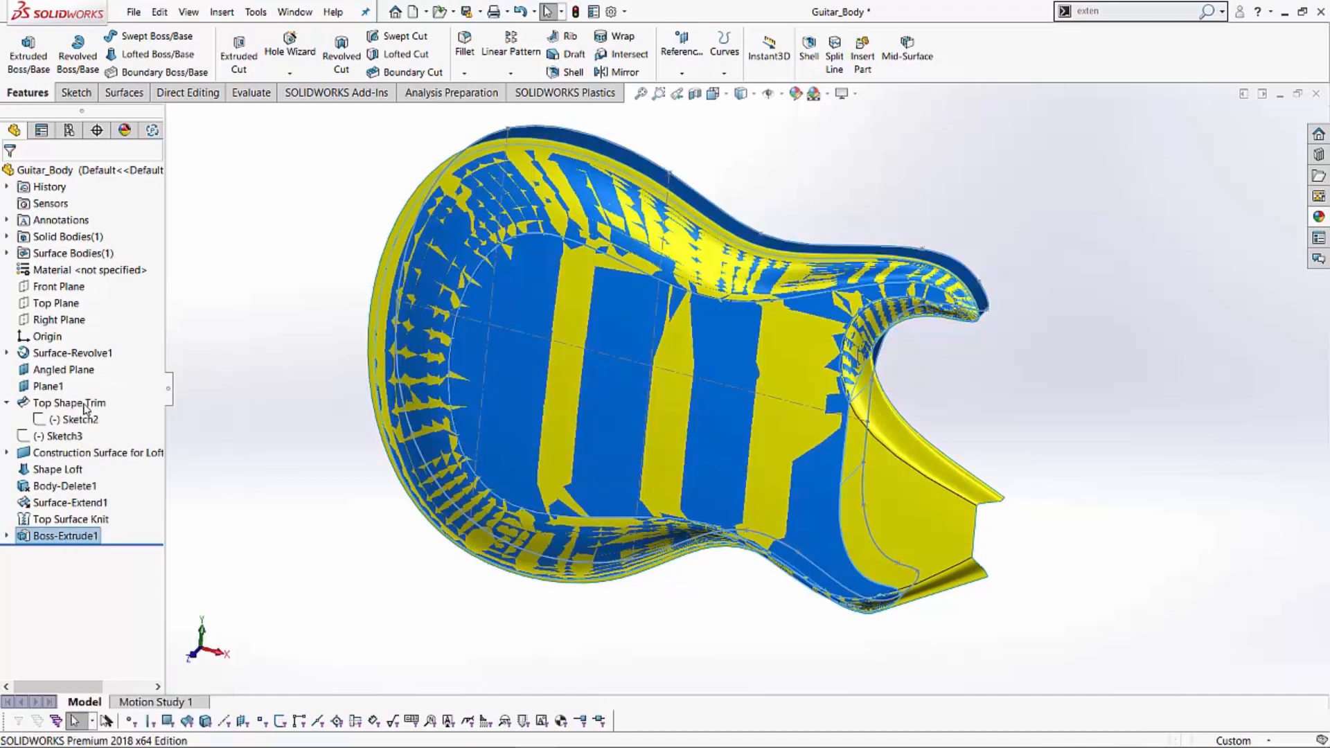
Change Boss-Extrude1's end condition to Blind at 4.000 in.
double_click(65, 536)
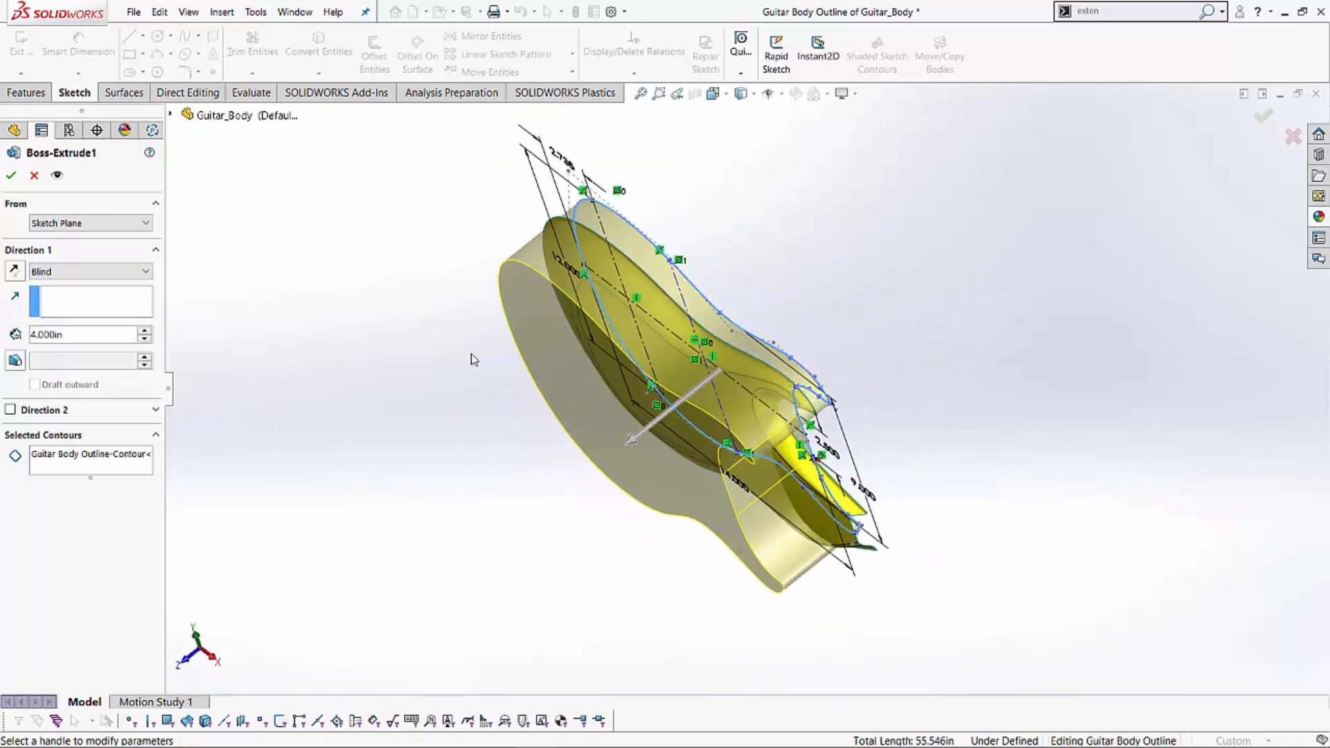
left_click(11, 176)
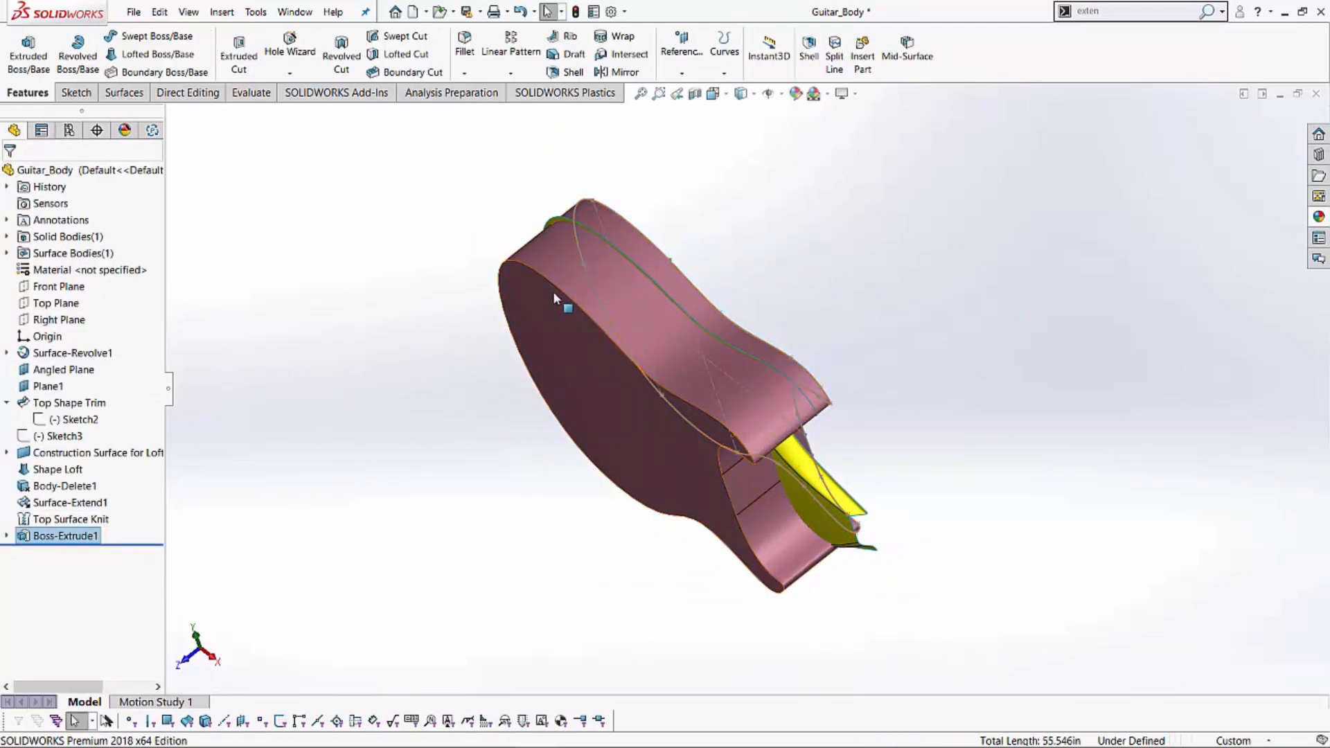
mouse_move(537, 325)
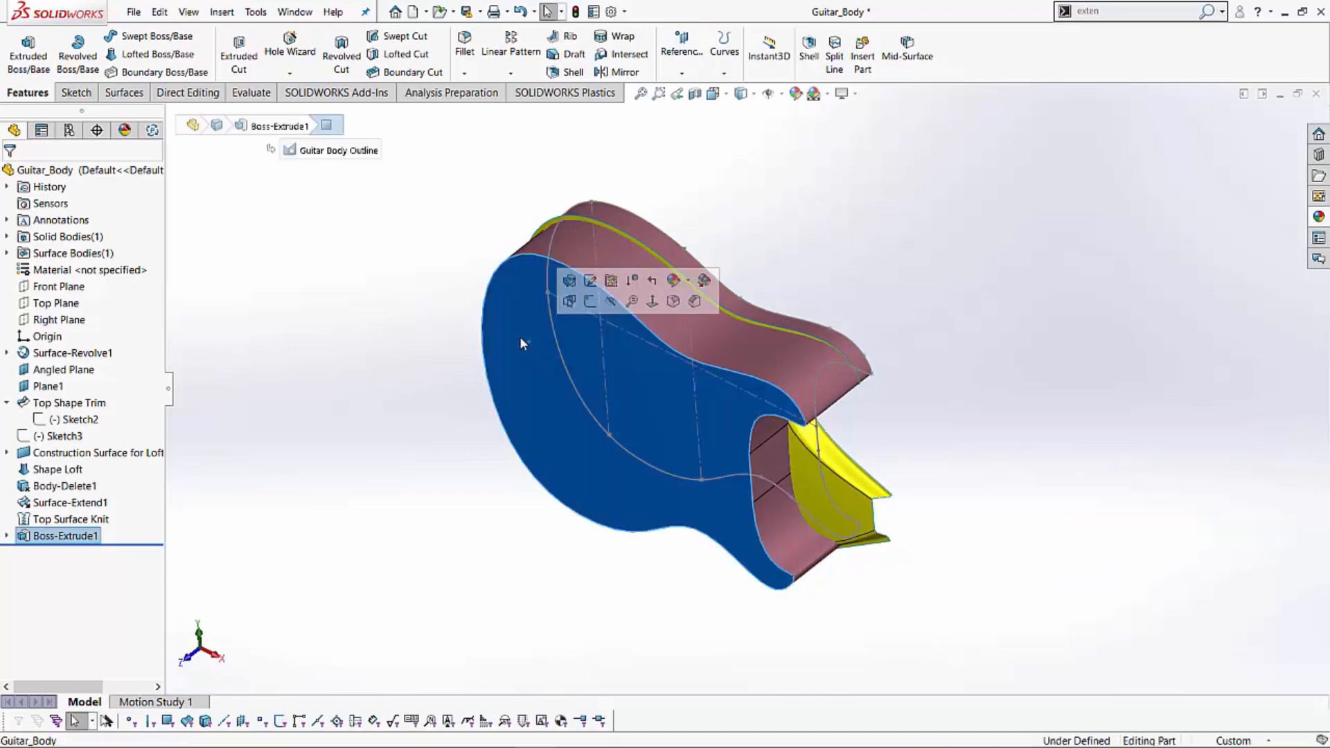
mouse_move(589, 301)
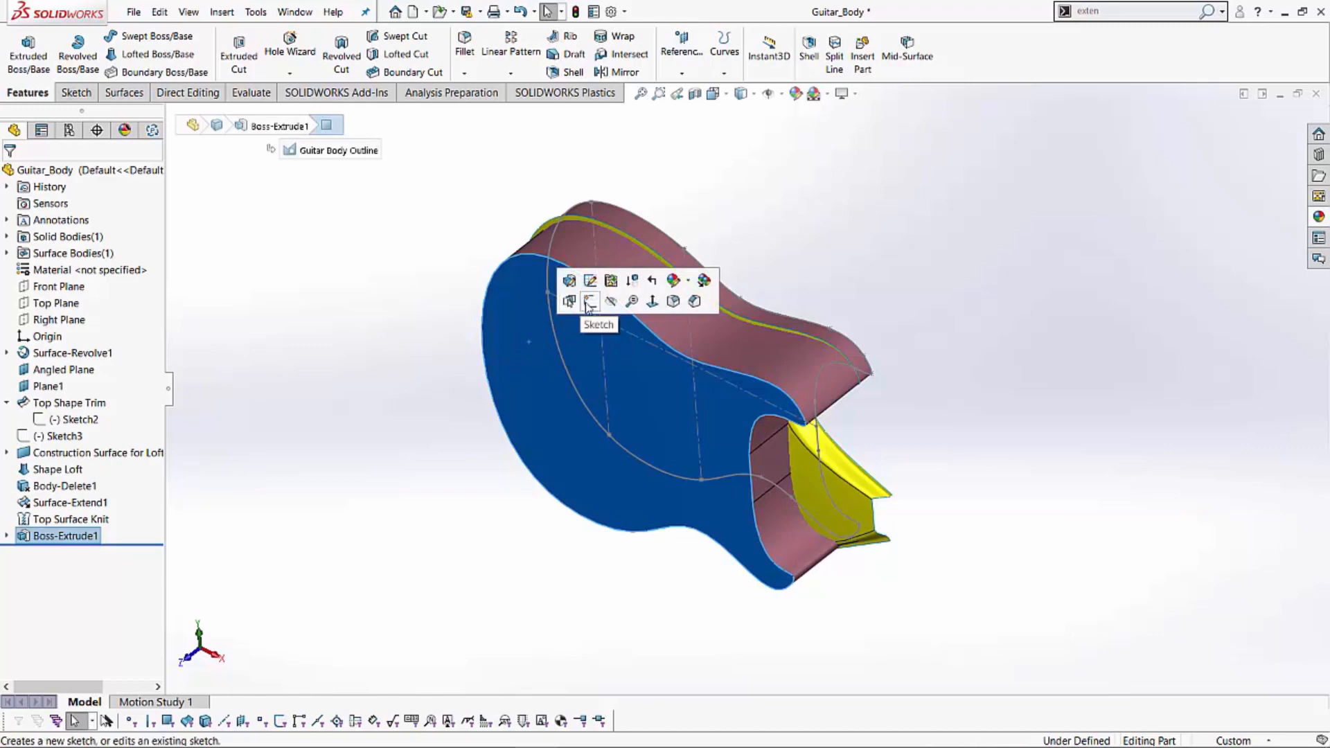
Start Sketch5 on the block's front face with the converted guitar outline edges.
left_click(588, 302)
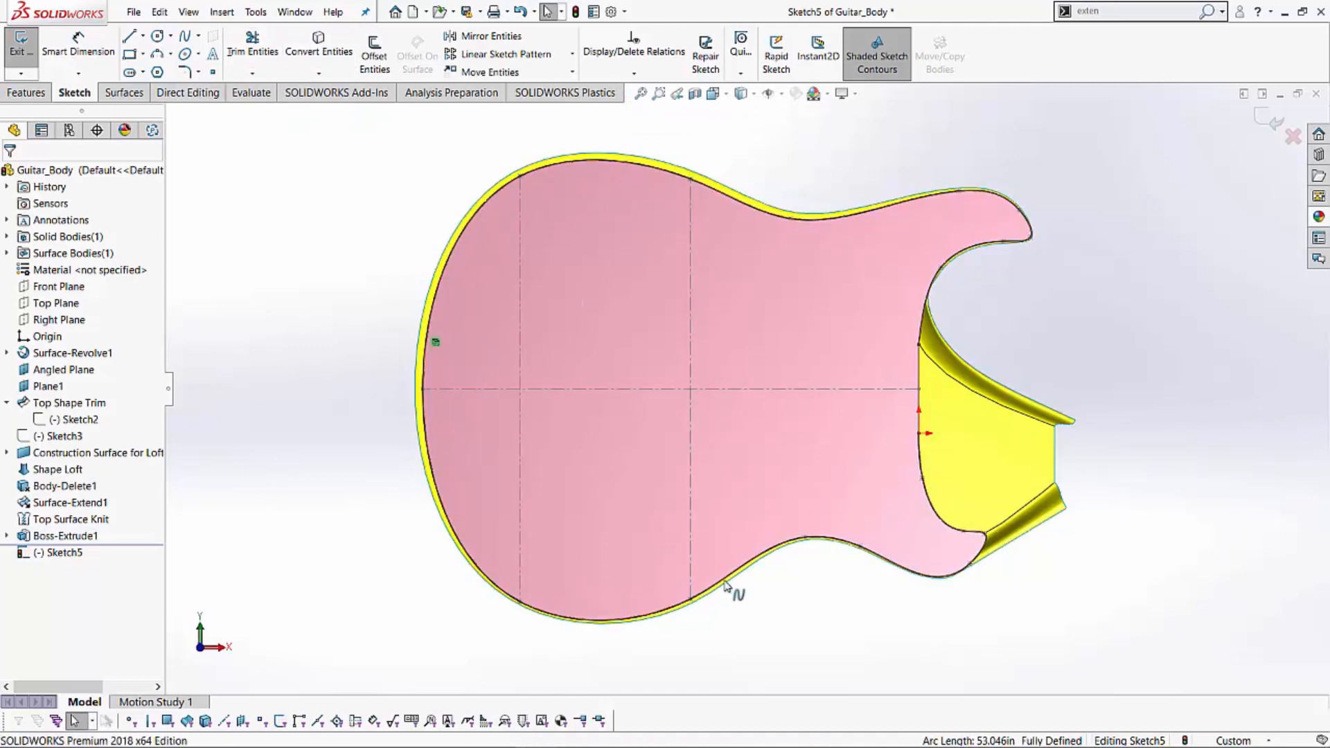
left_click(27, 93)
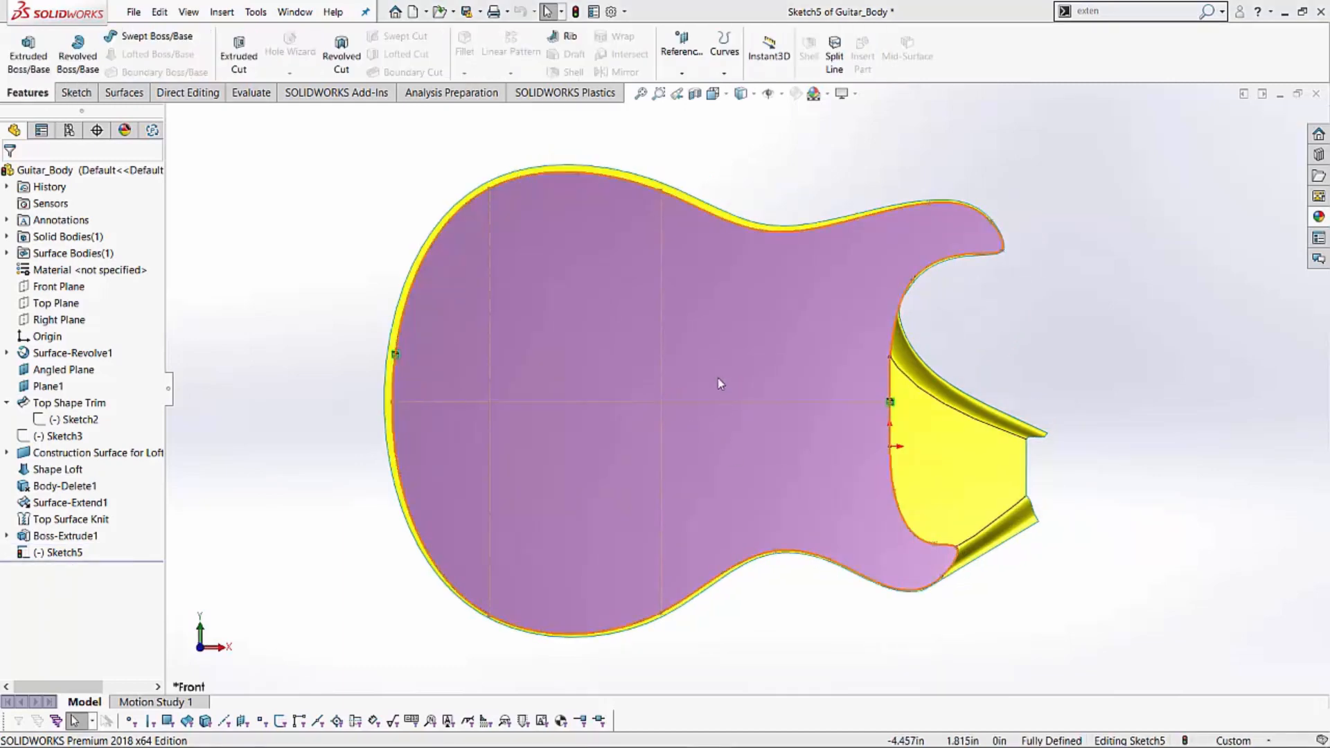
left_click_drag(721, 381, 560, 365)
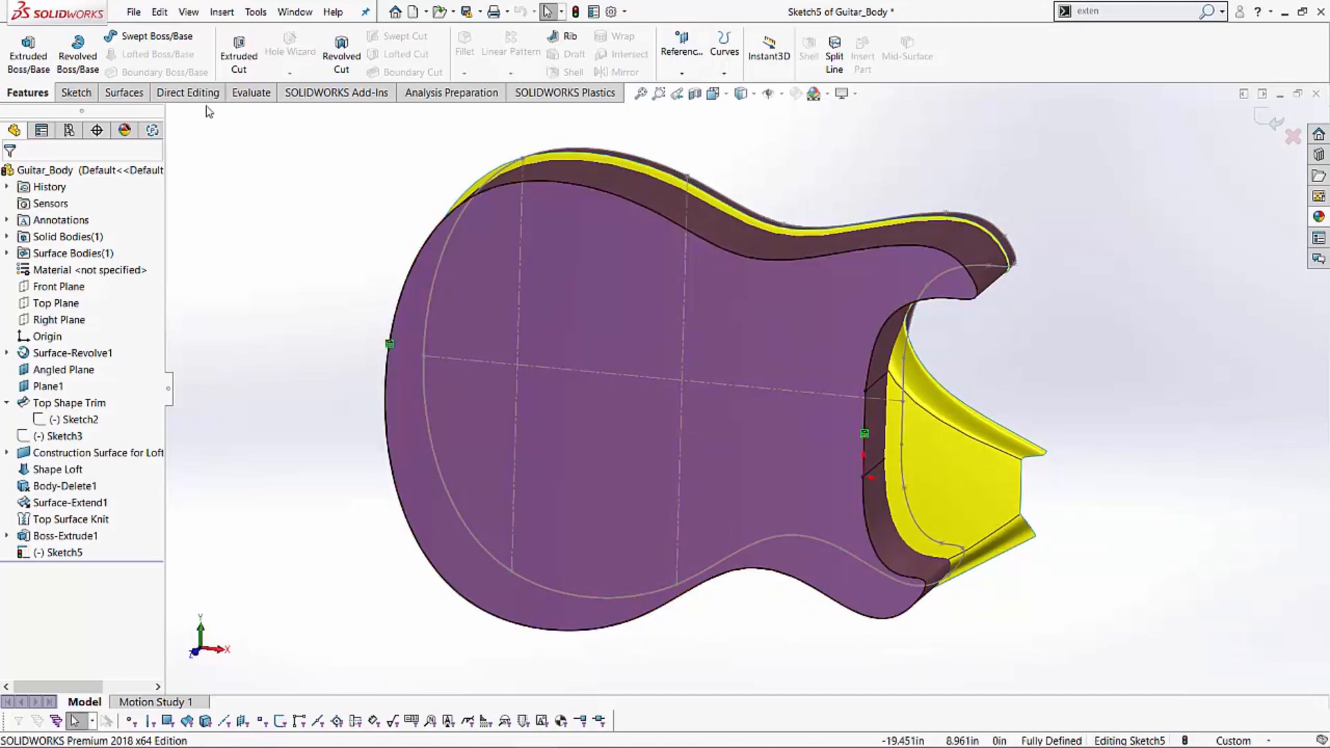
mouse_move(238, 54)
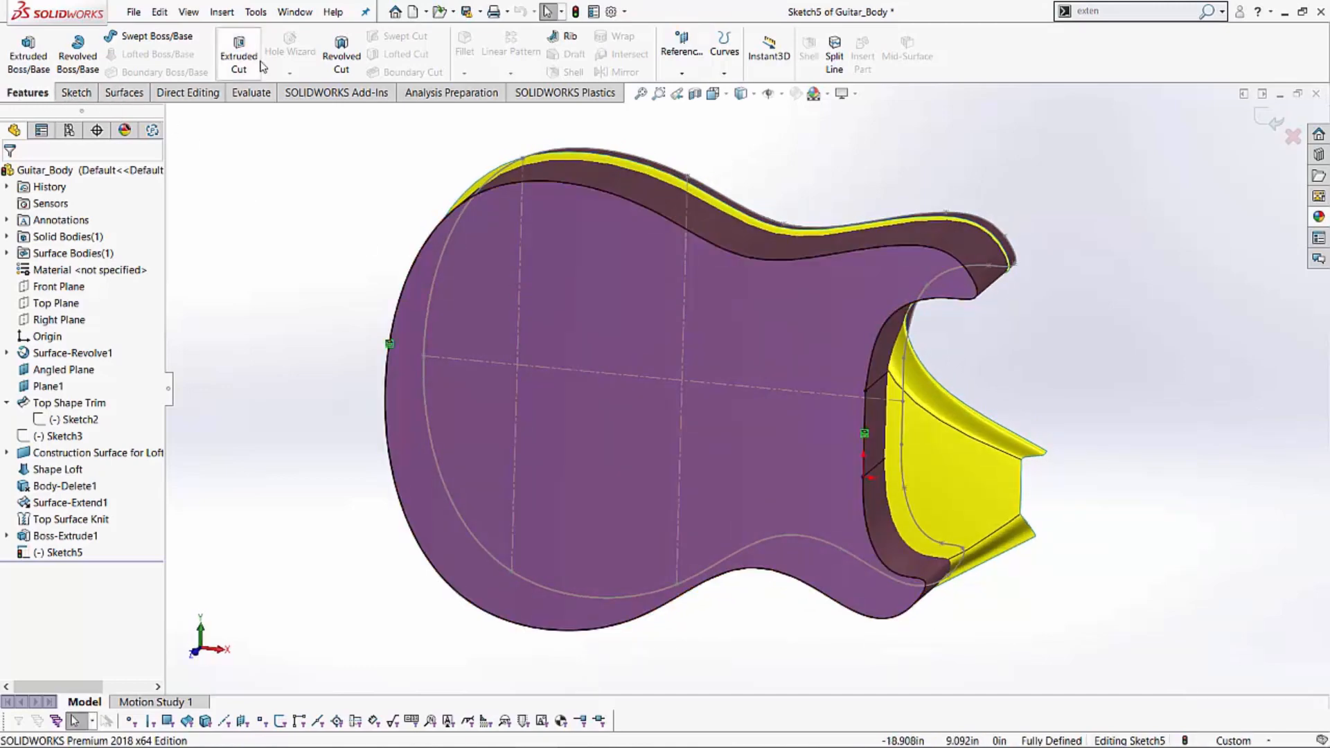
Cut-extrude the sketch Up To Surface, stopping at Top Surface Knit.
left_click(238, 55)
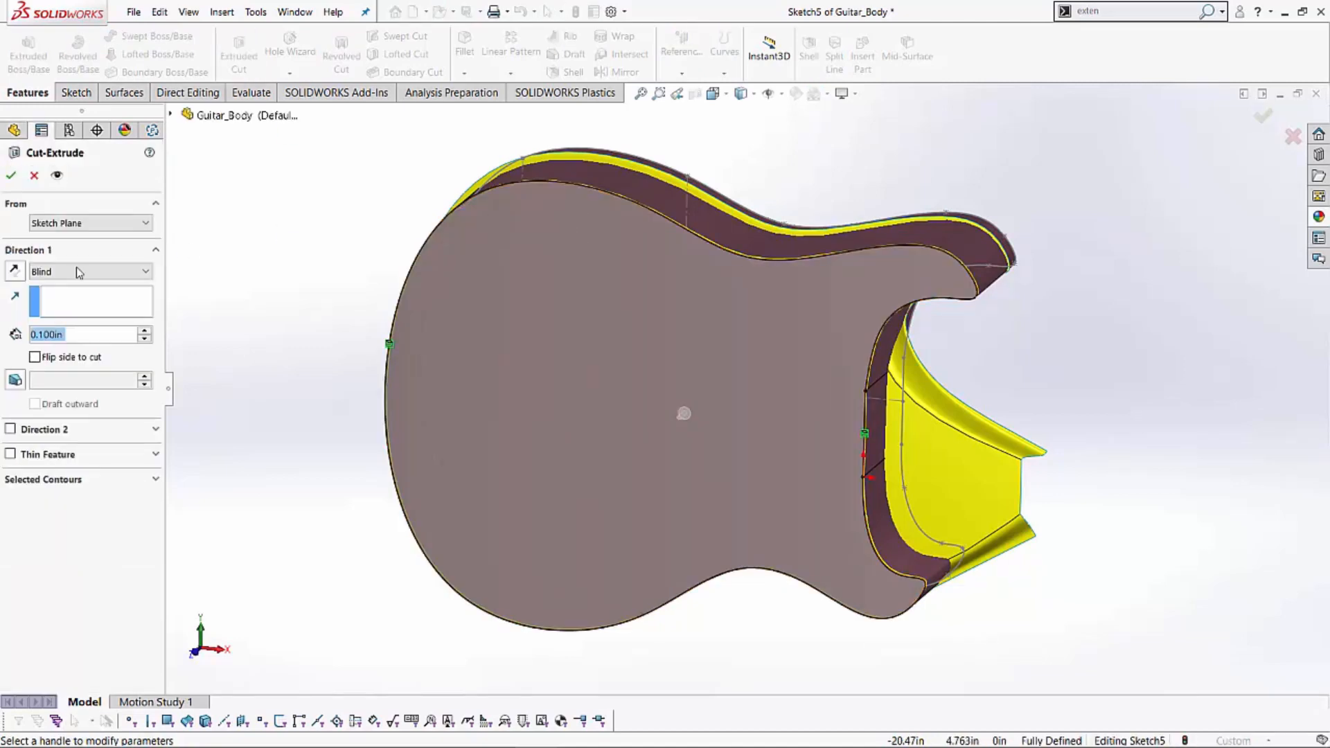
left_click(89, 271)
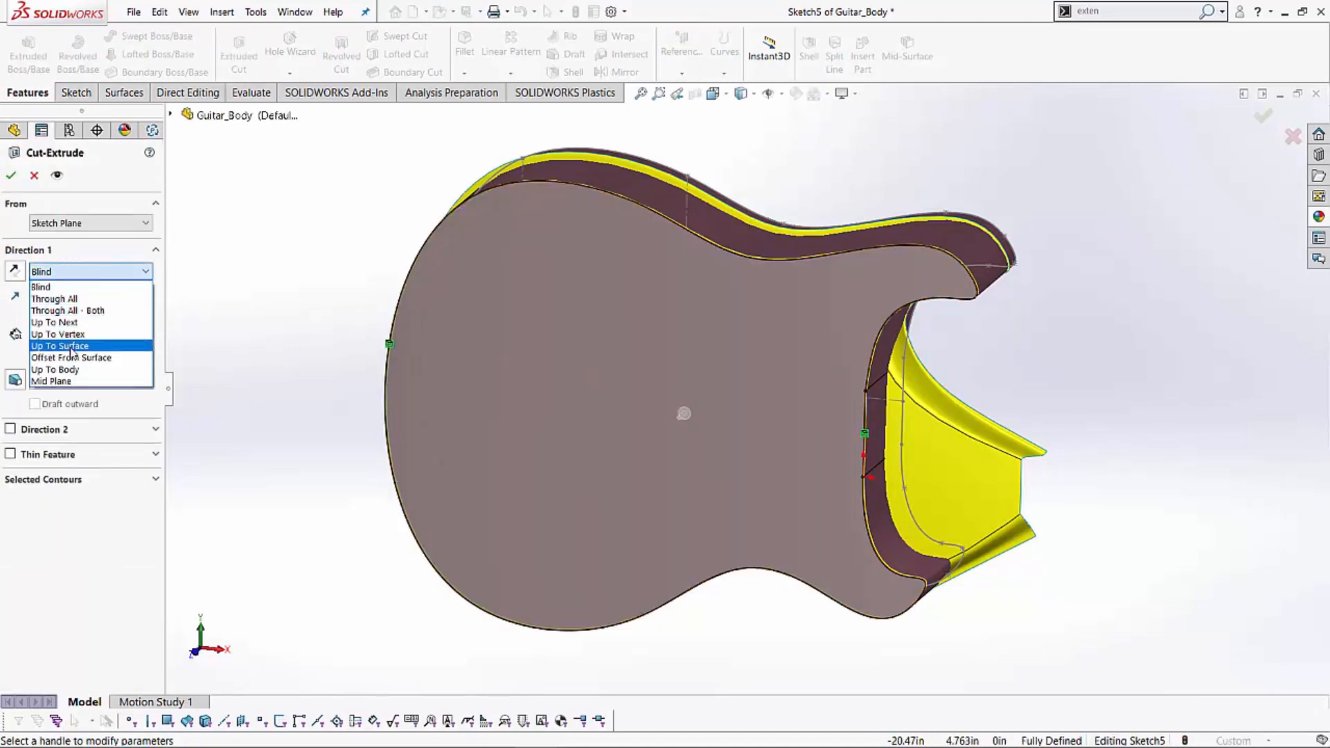
left_click(60, 345)
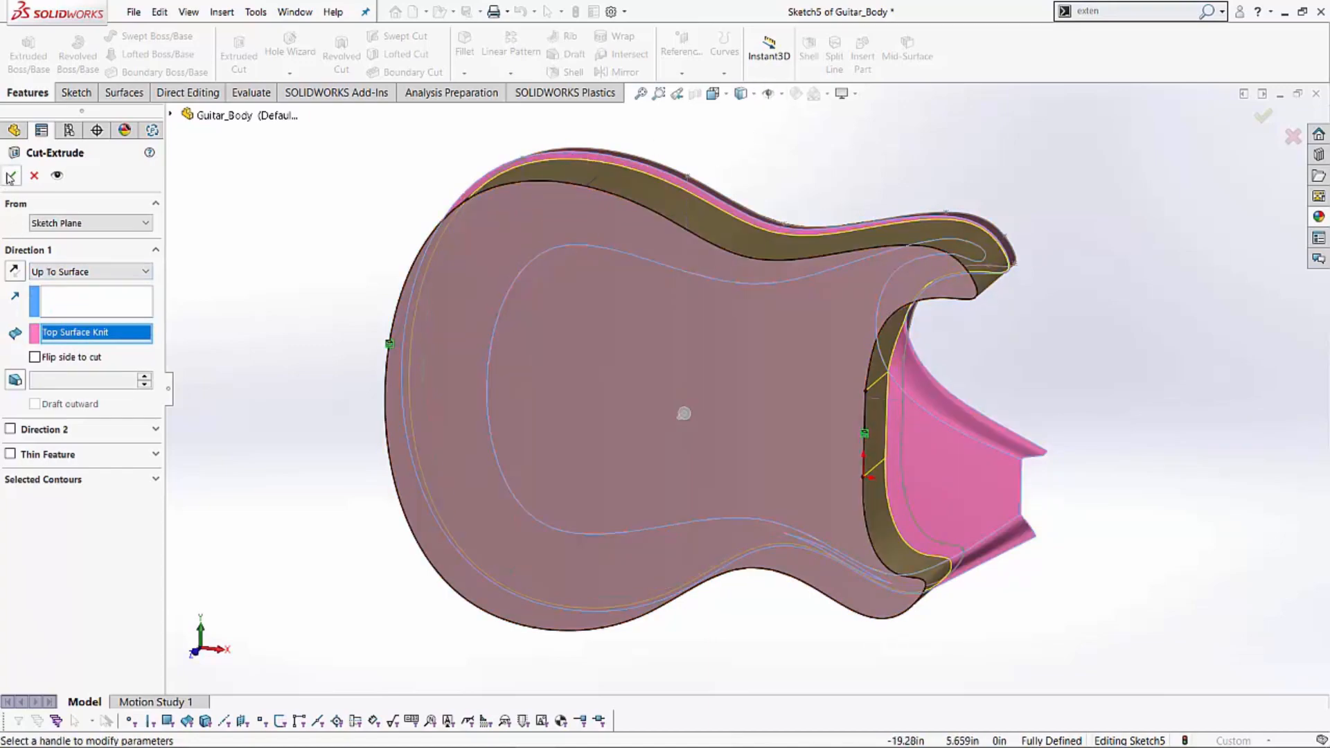
left_click(11, 176)
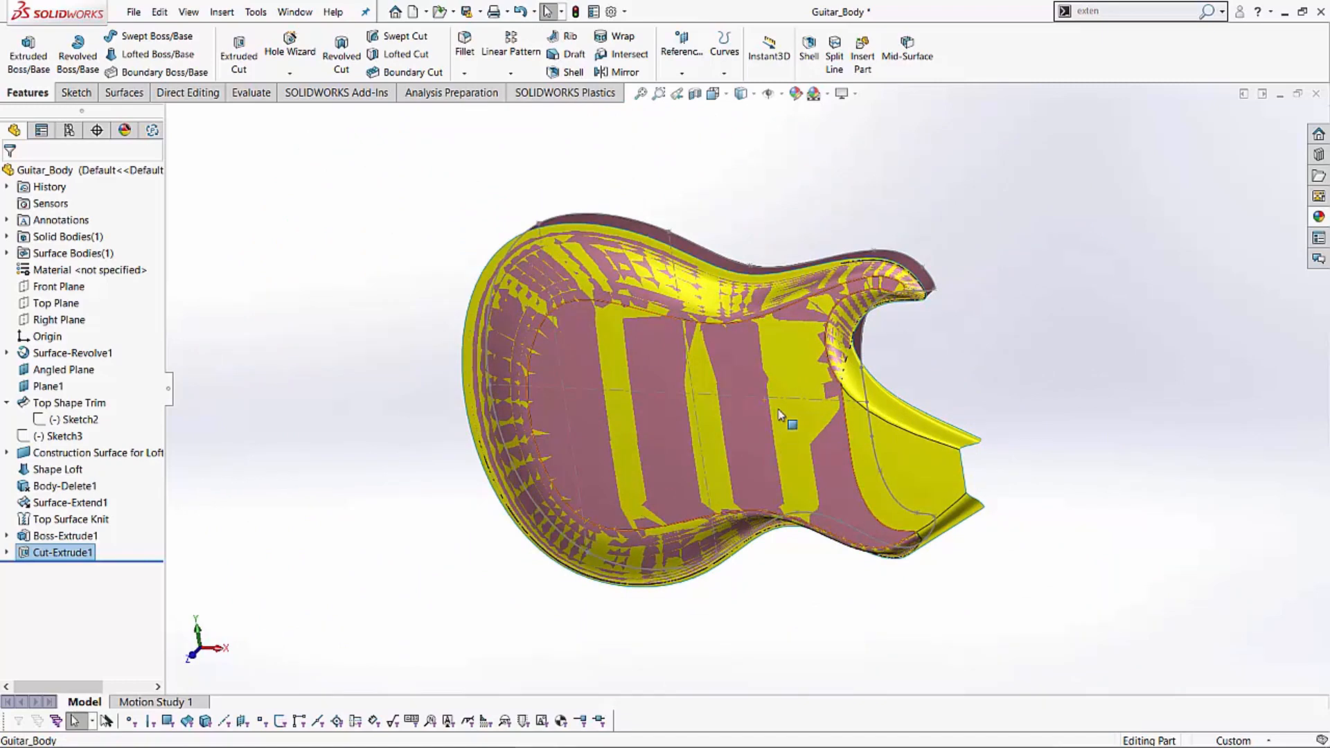
Suppress the Cut-Extrude1 feature to restore the full block.
left_click(61, 552)
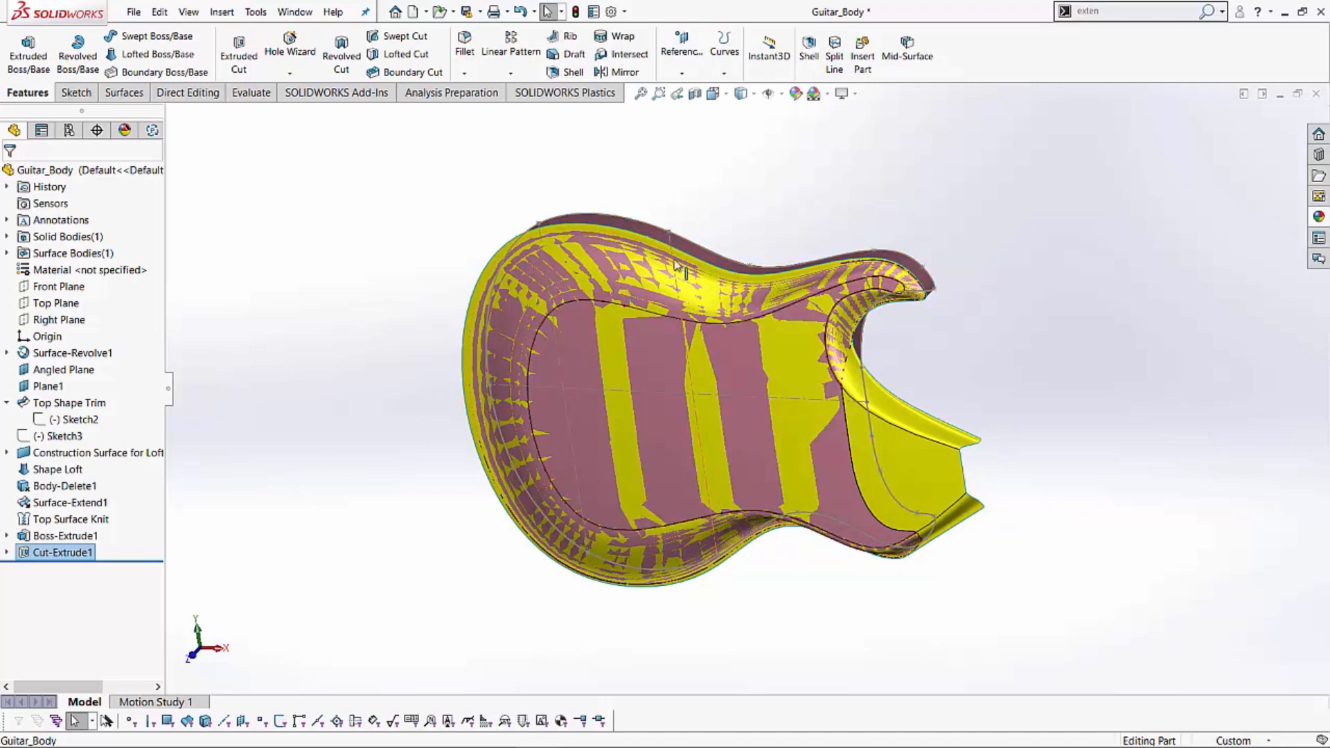
right_click(61, 553)
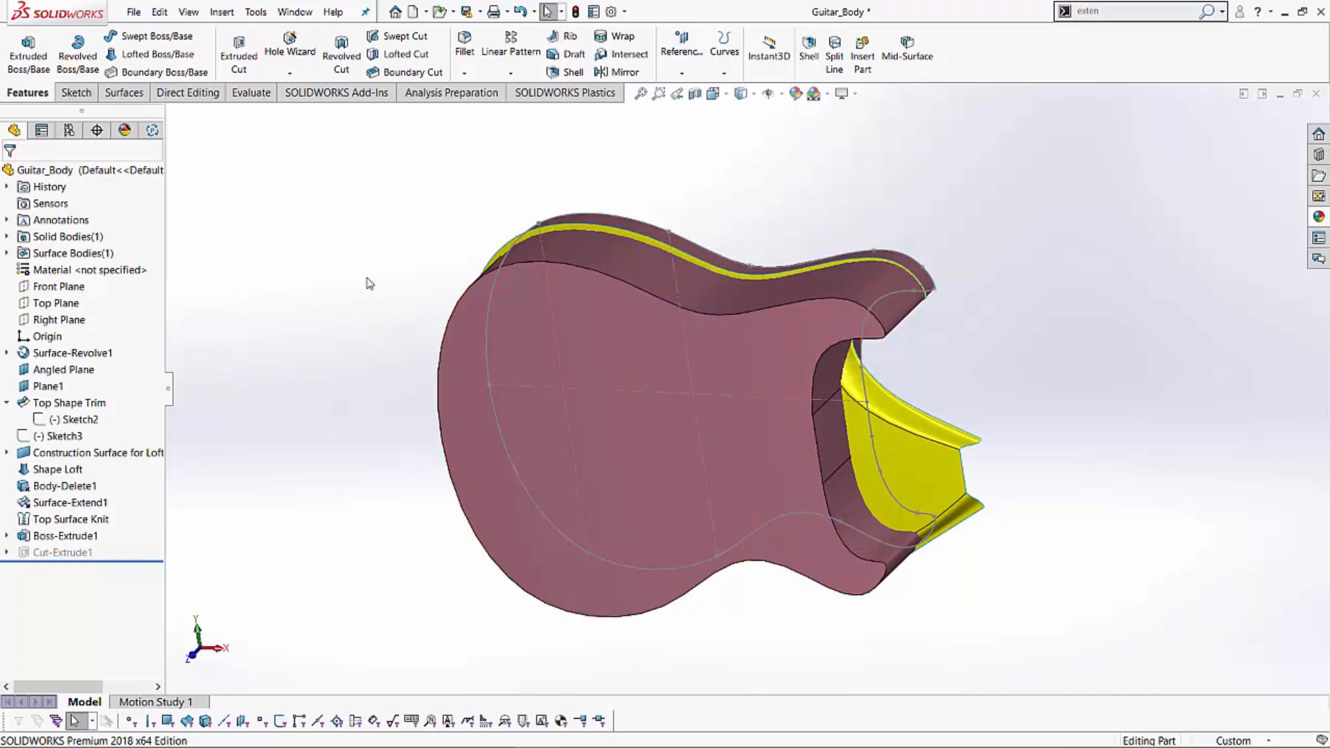
mouse_move(321, 245)
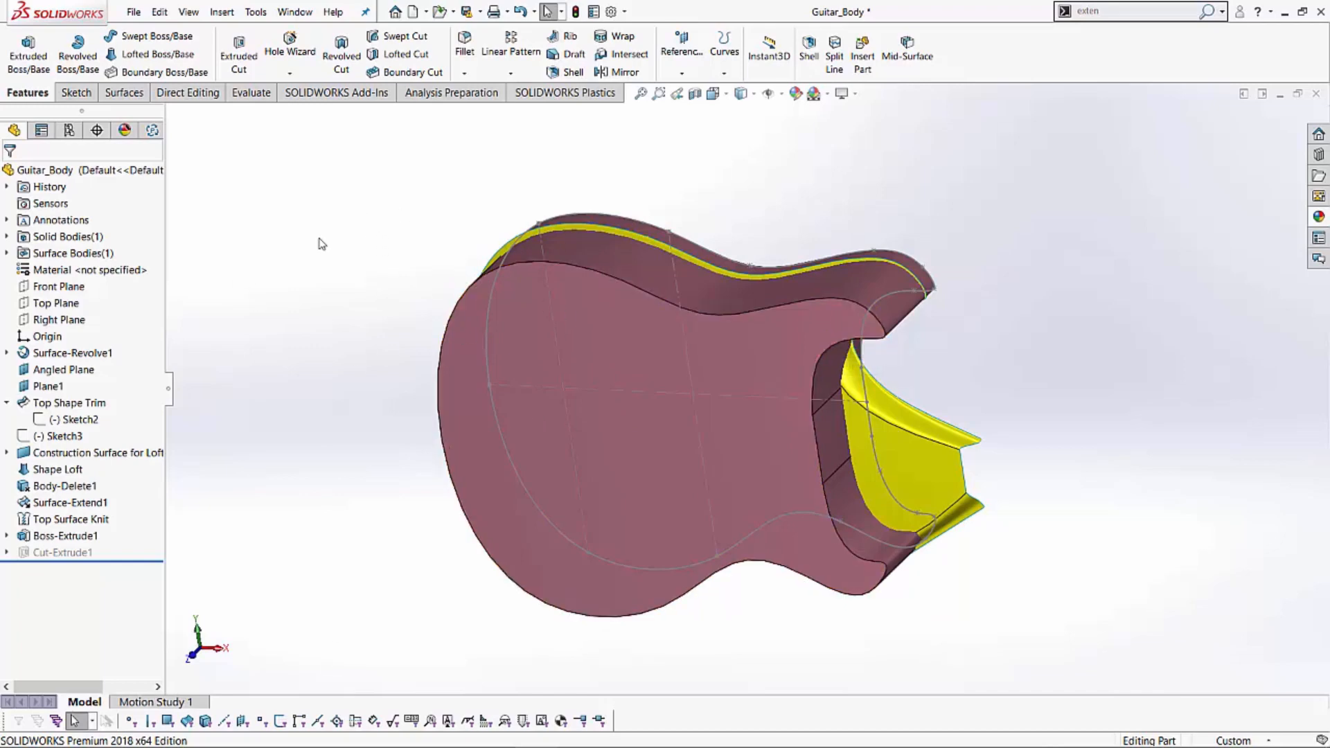
Add SurfaceCut1 using Top Surface Knit as the cutting surface.
left_click(121, 92)
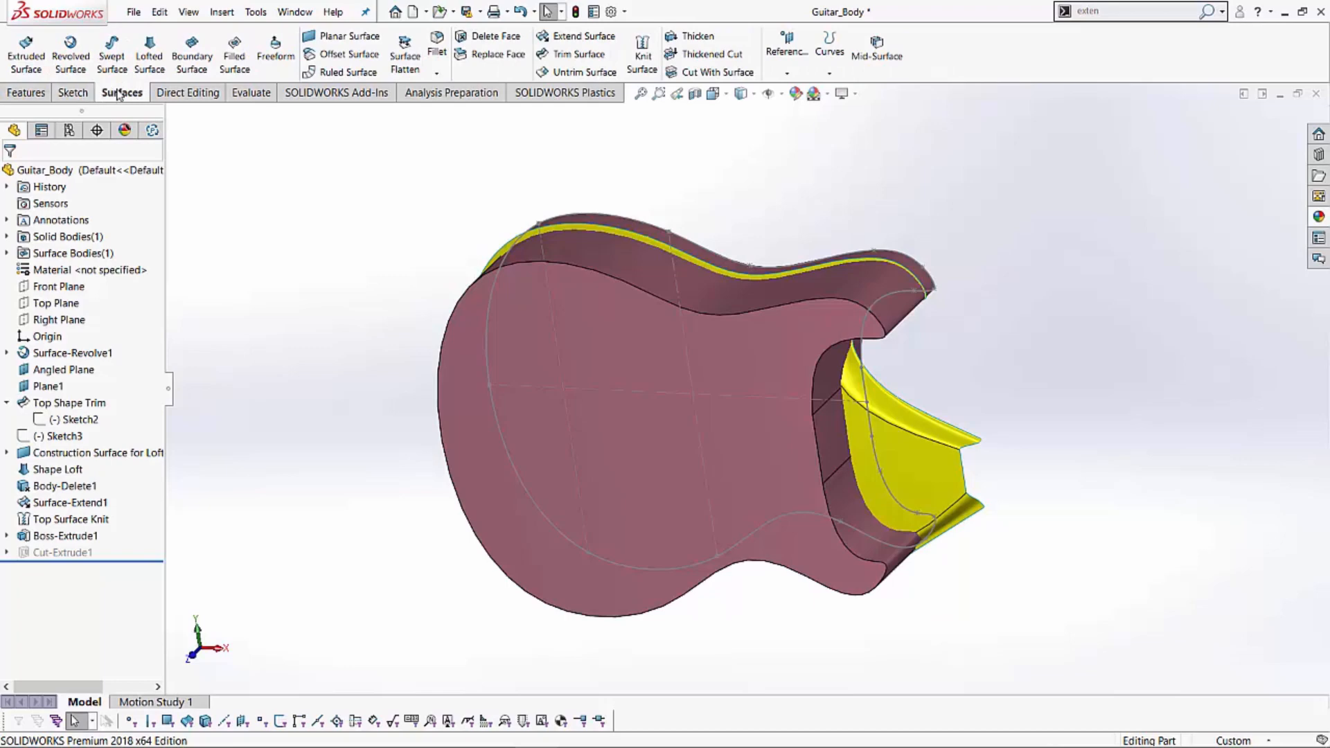
mouse_move(721, 72)
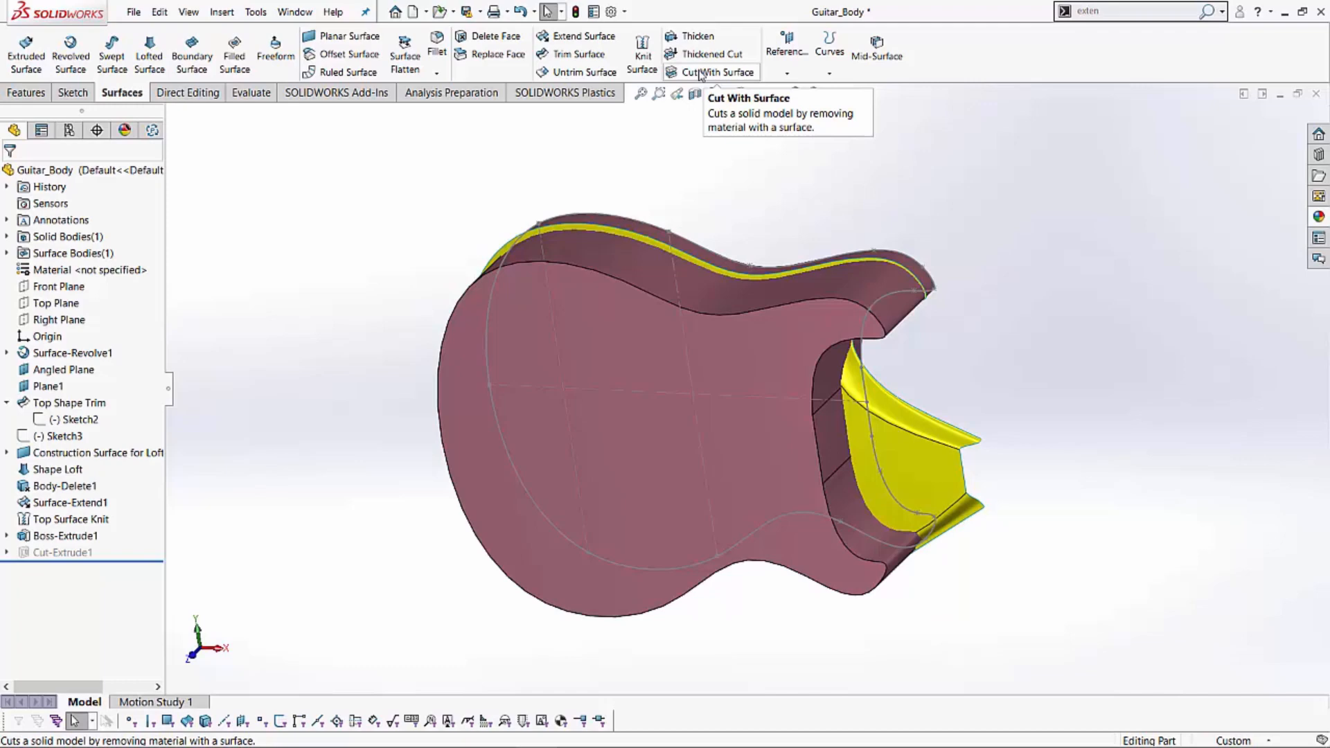
left_click(718, 72)
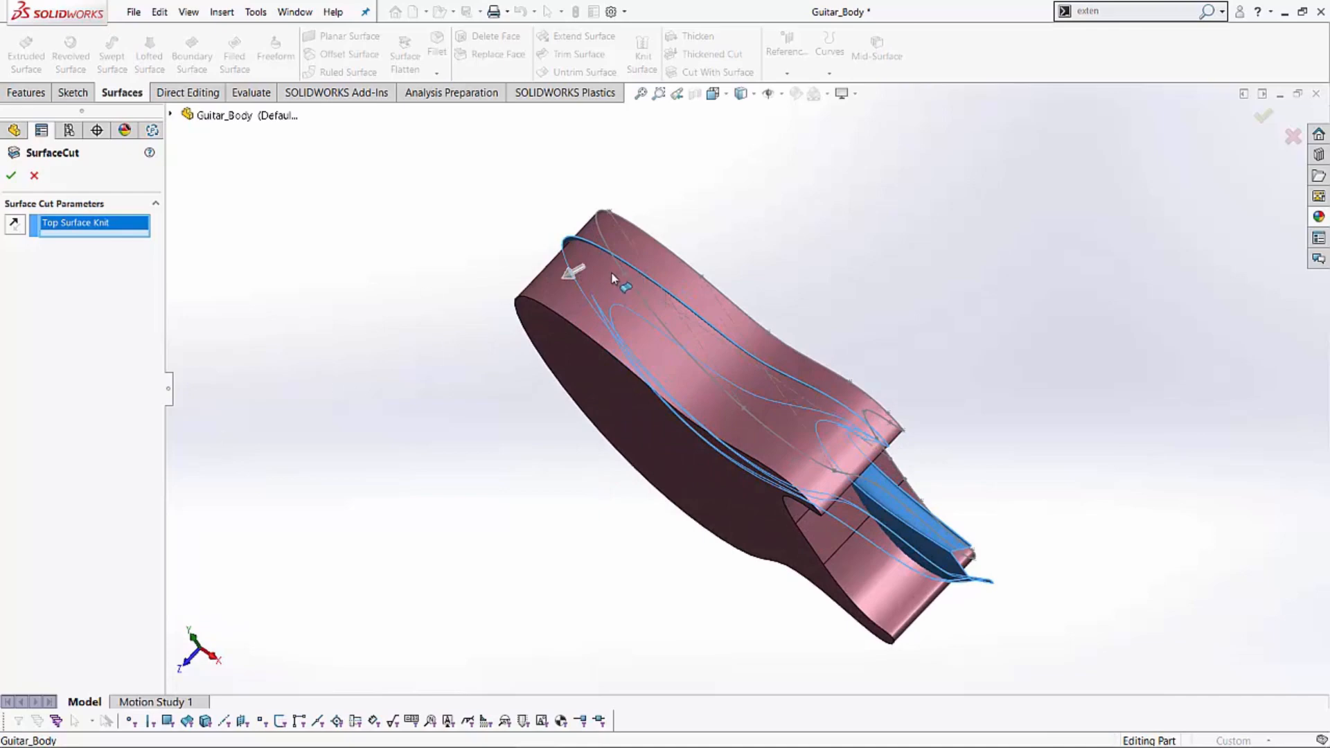
mouse_move(585, 302)
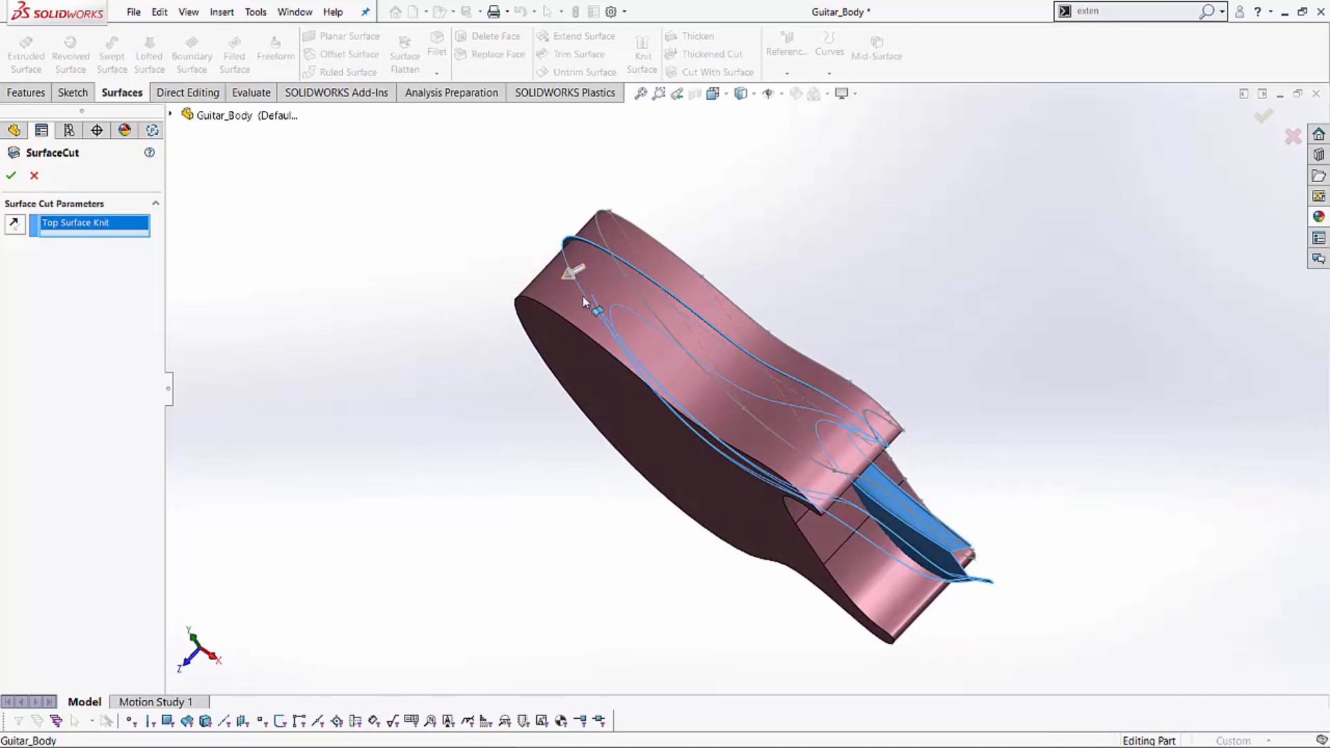
left_click(11, 175)
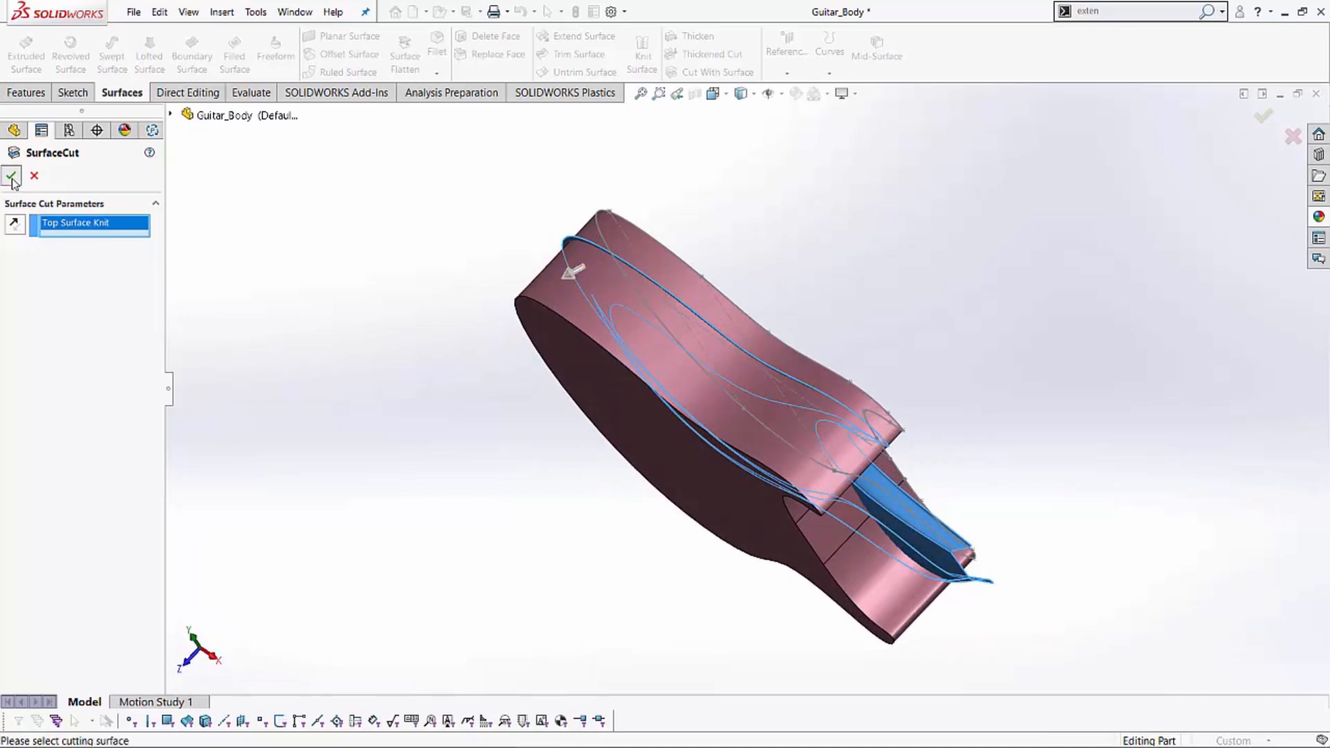
left_click(12, 176)
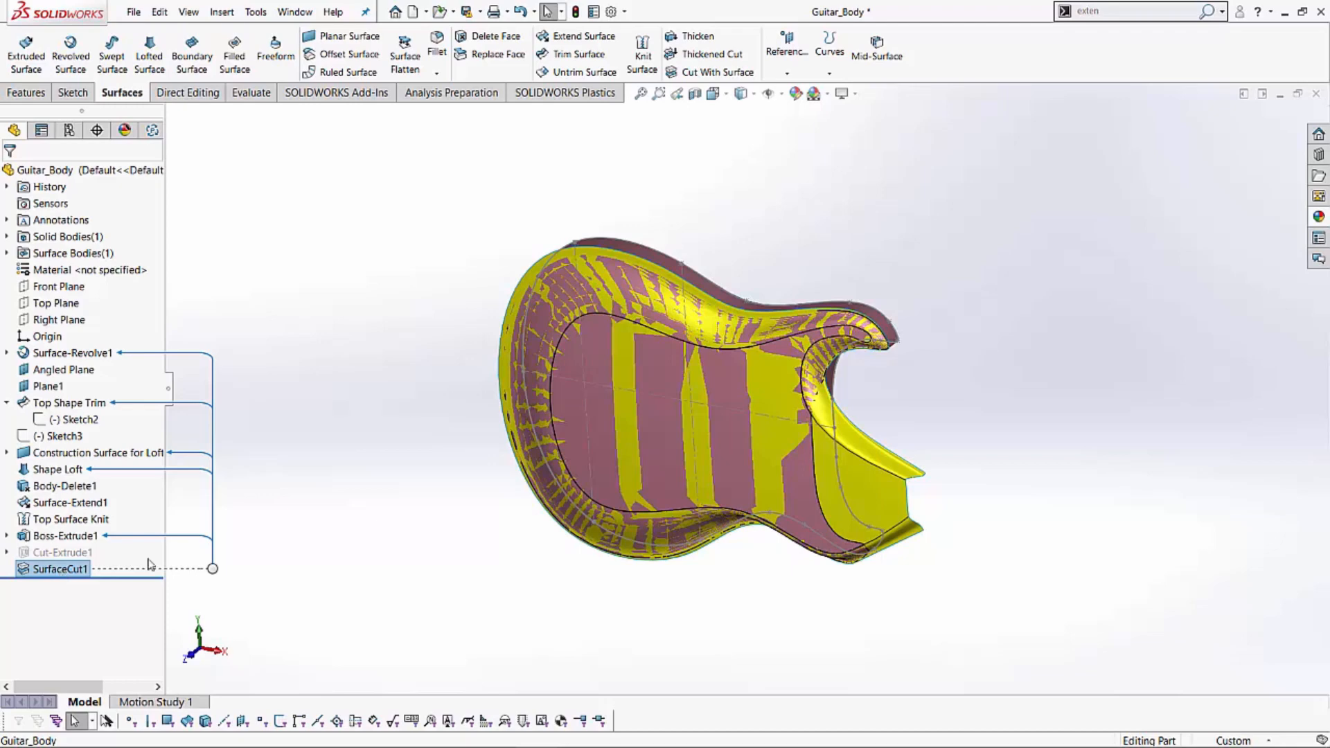
Suppress SurfaceCut1 in the FeatureManager tree.
right_click(61, 568)
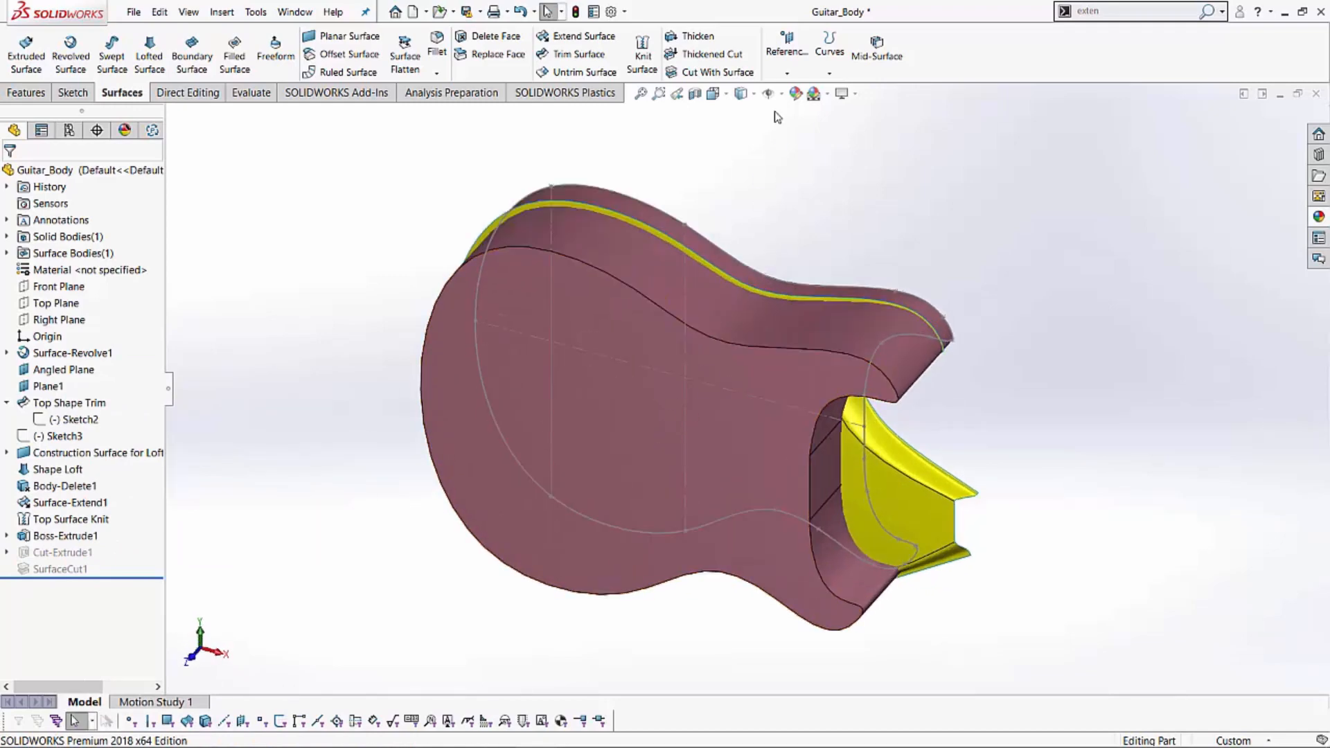
mouse_move(496, 54)
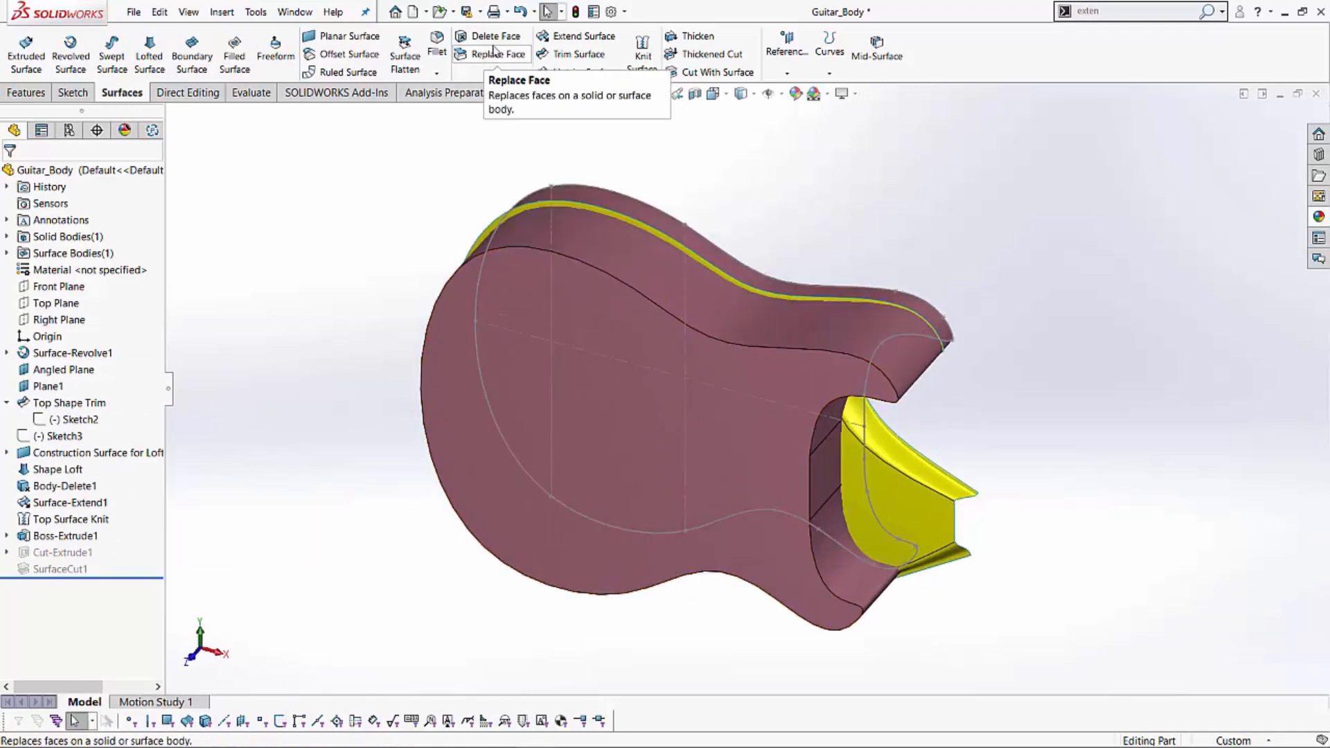
Add Replace Face1, swapping the block's flat top face for the Shape Loft surface.
left_click(499, 53)
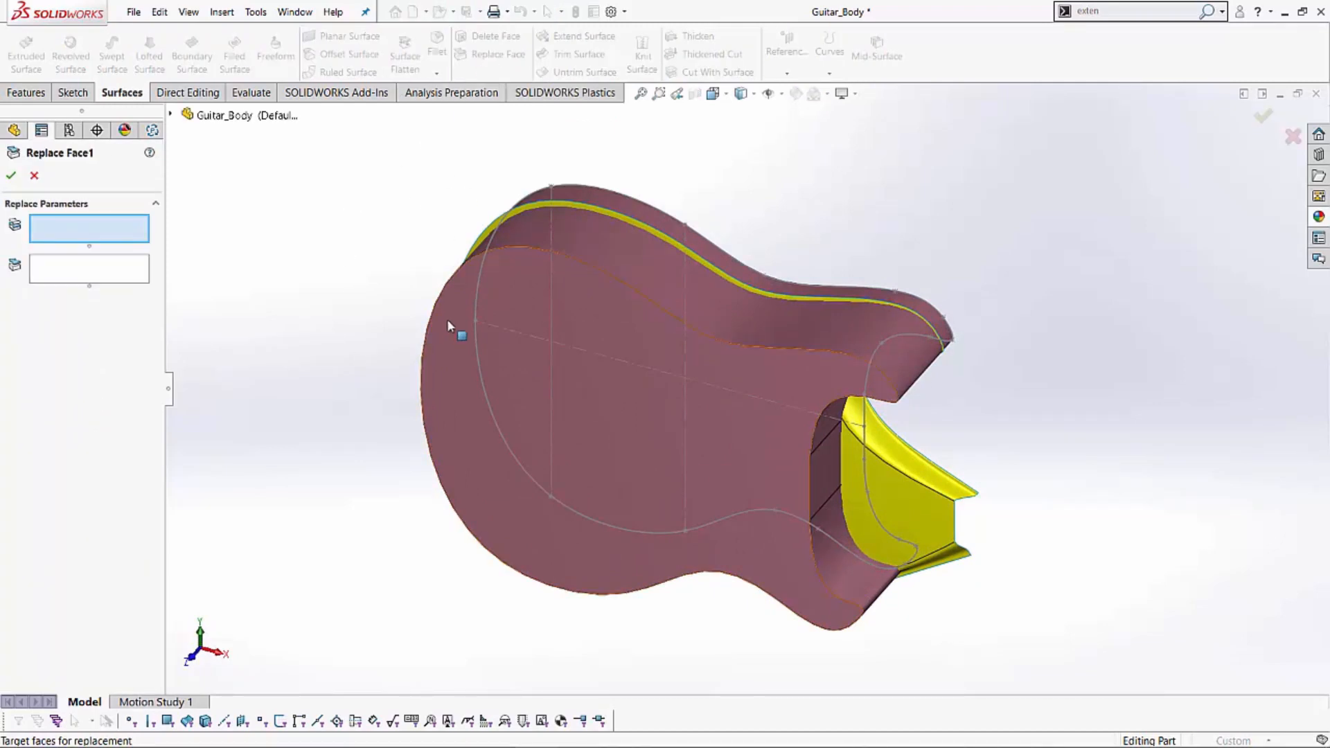
left_click(462, 336)
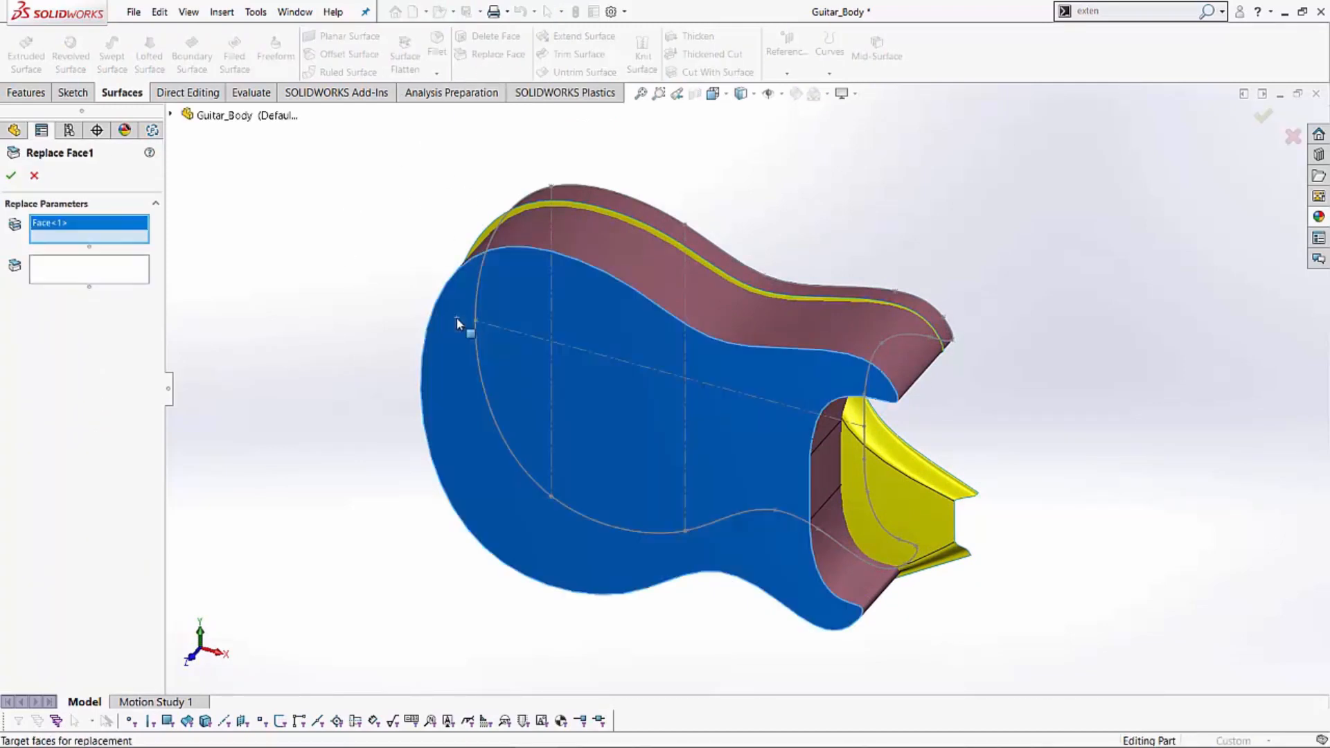
left_click(929, 500)
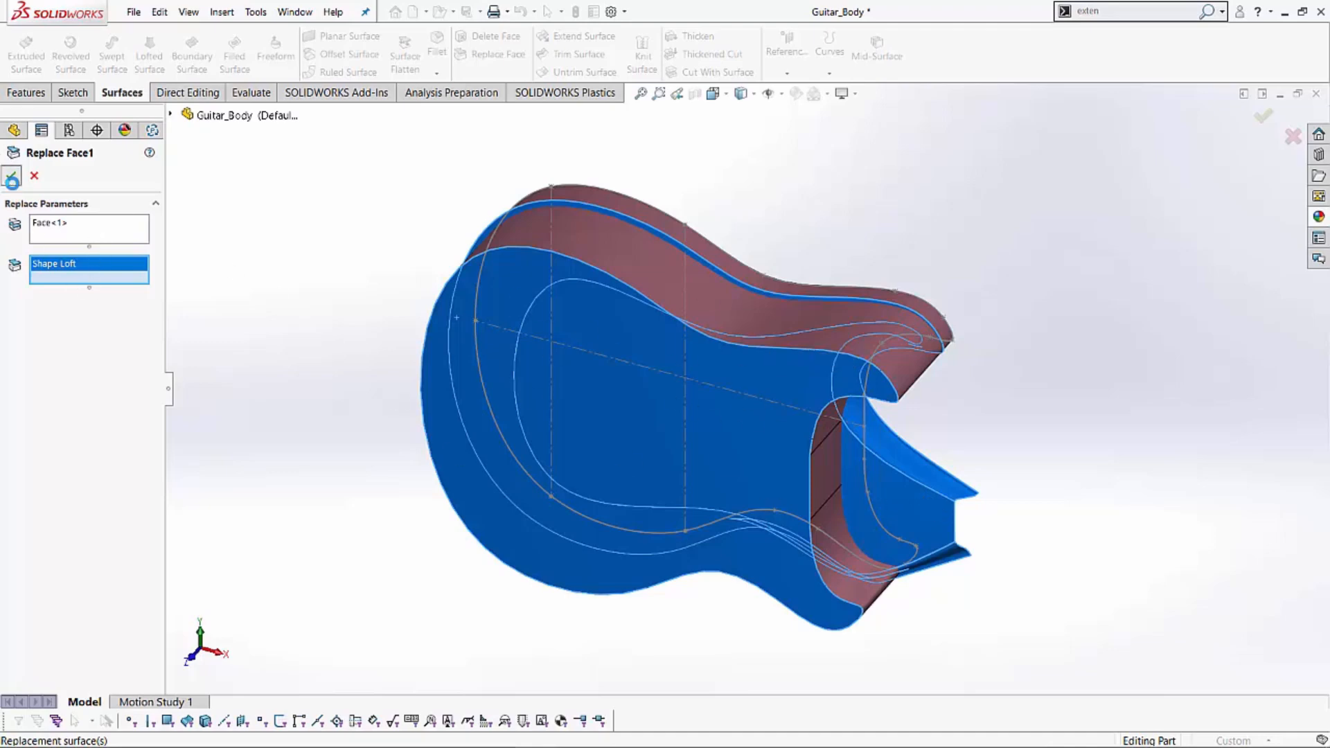
left_click(11, 177)
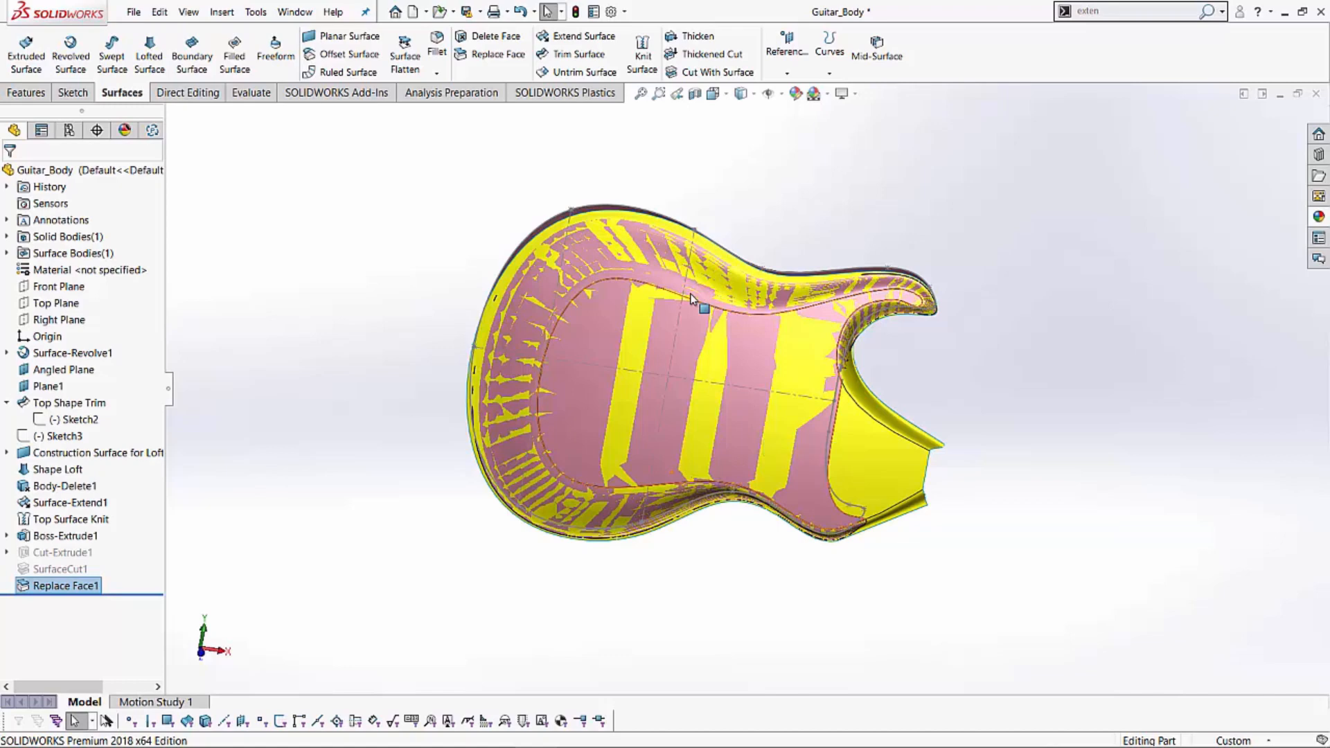
mouse_move(400, 215)
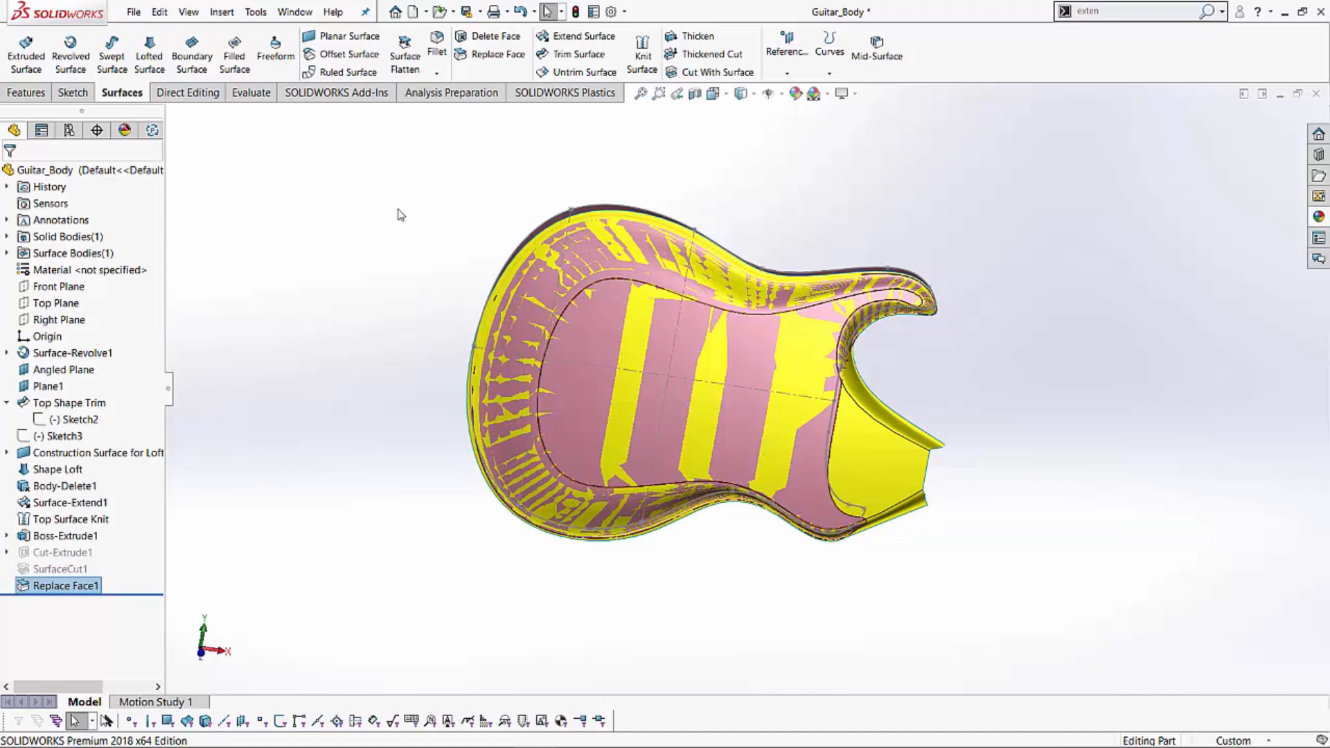
mouse_move(424, 256)
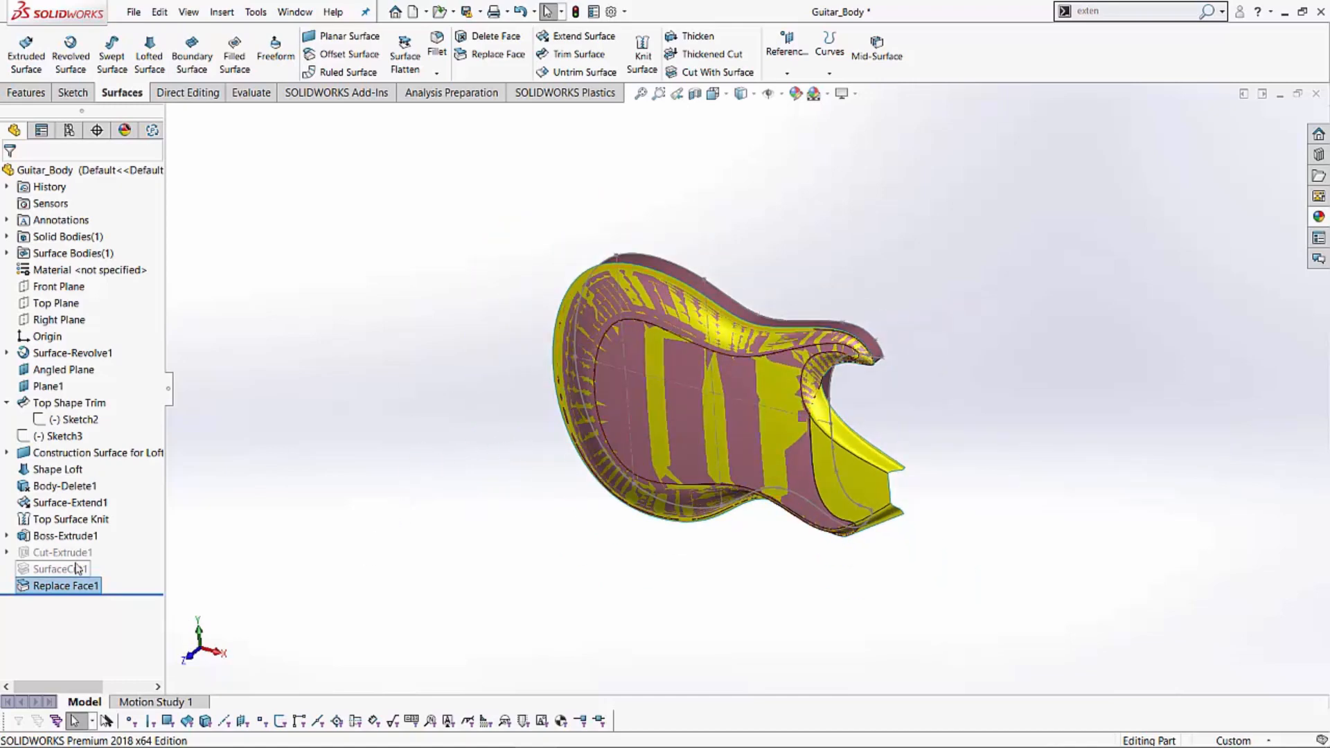
Suppress Replace Face1 and orbit to inspect the flat-topped body.
right_click(66, 585)
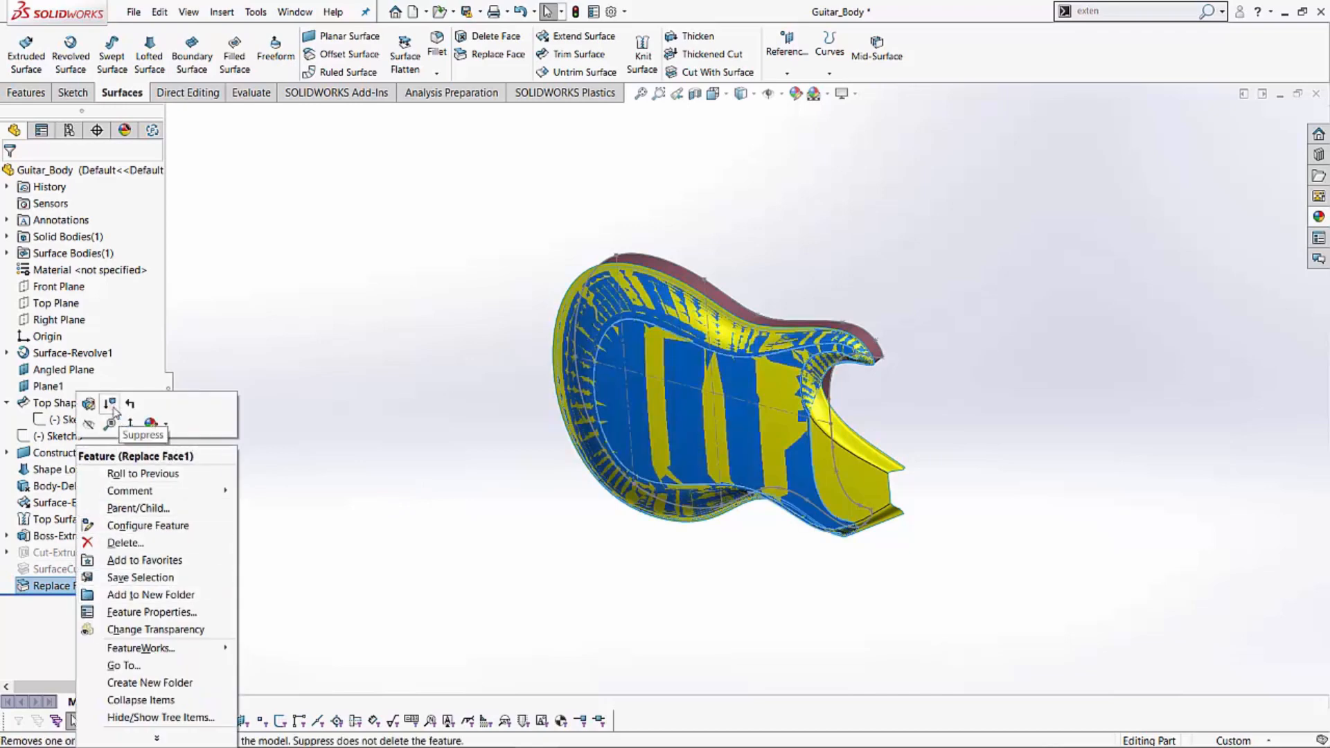
left_click(88, 404)
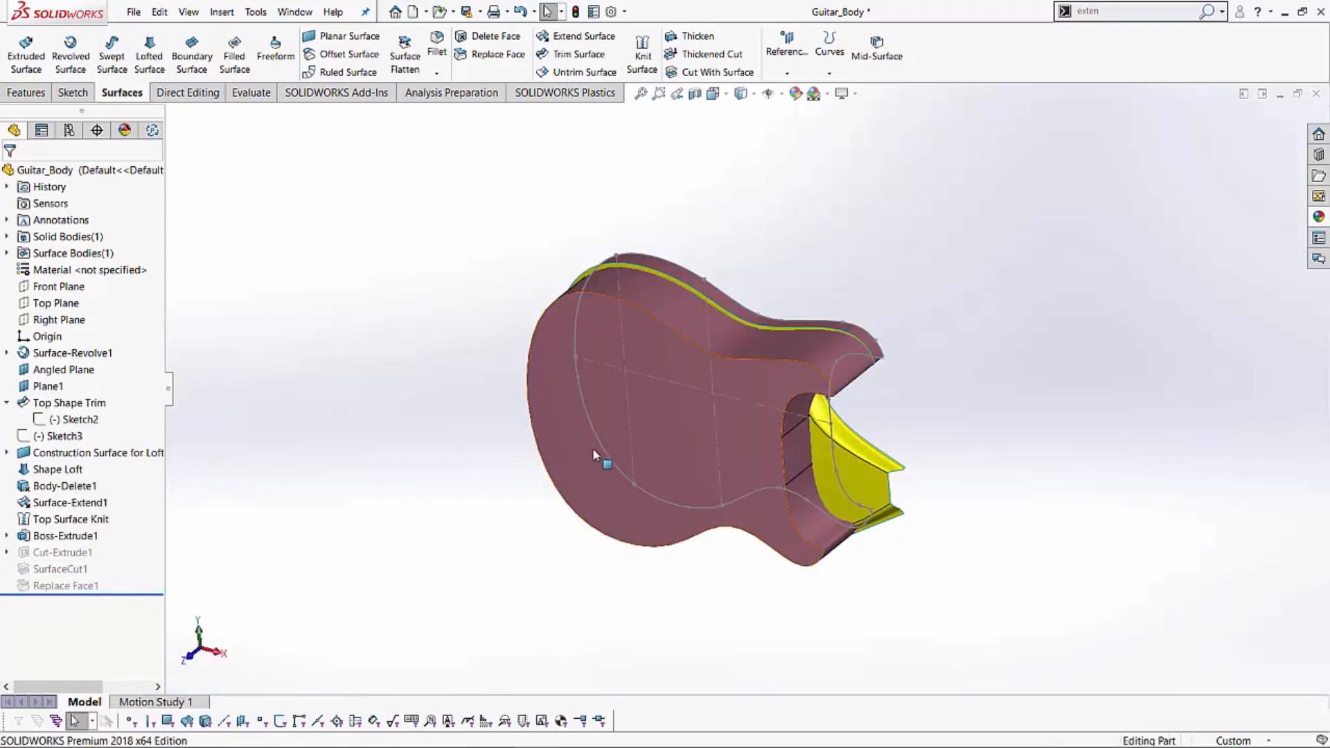
left_click(607, 466)
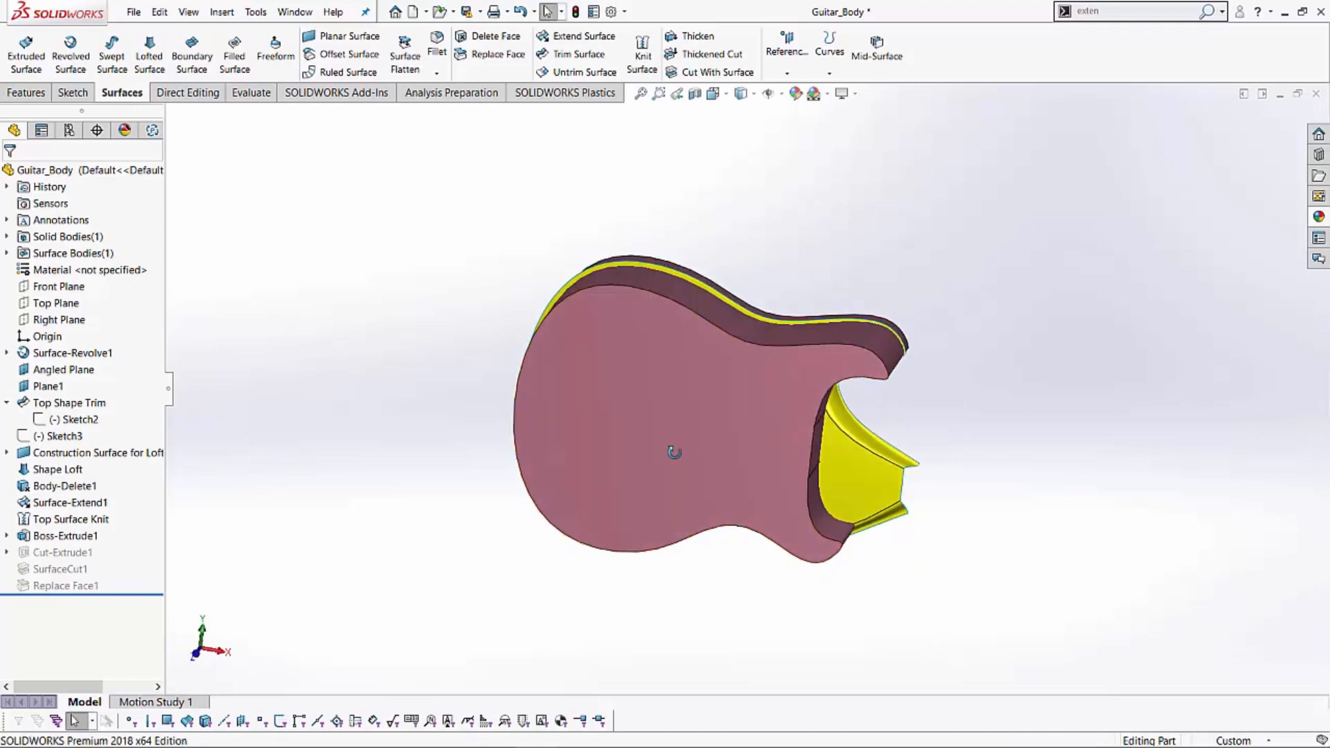
left_click_drag(674, 452, 726, 359)
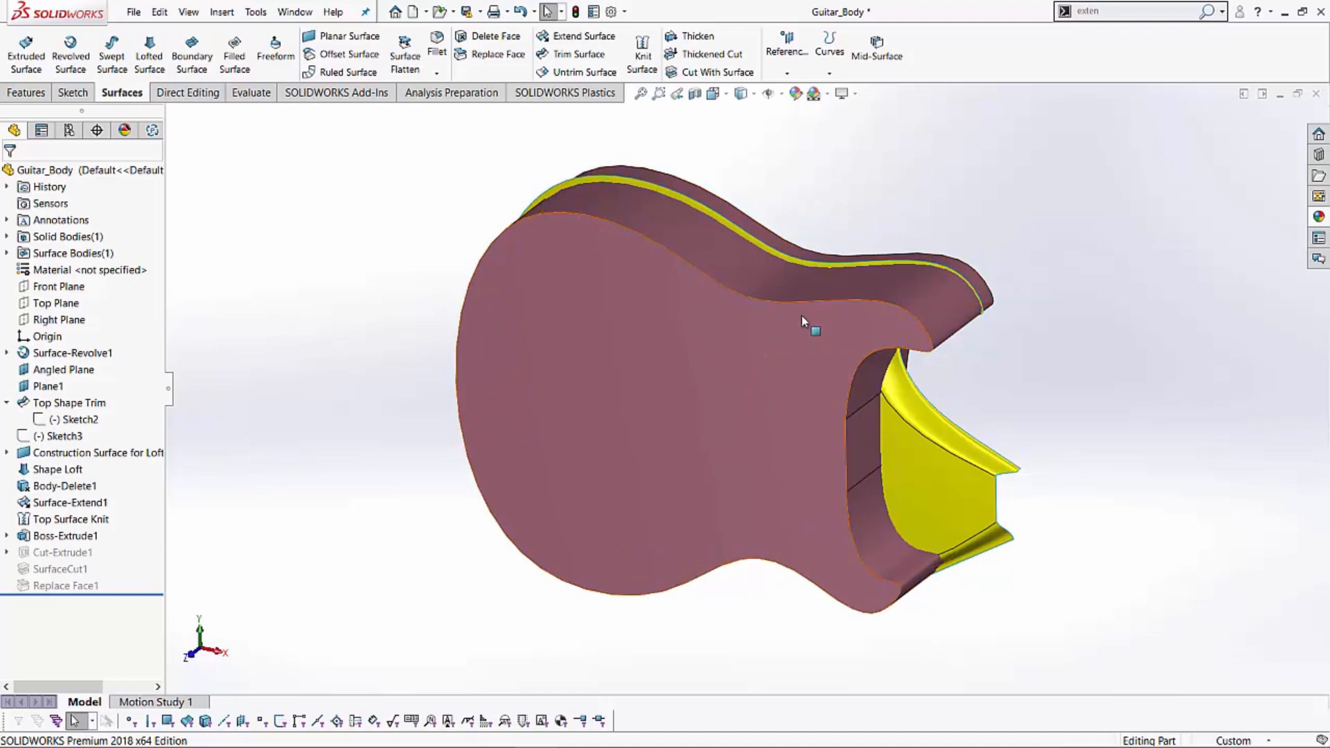
mouse_move(668, 422)
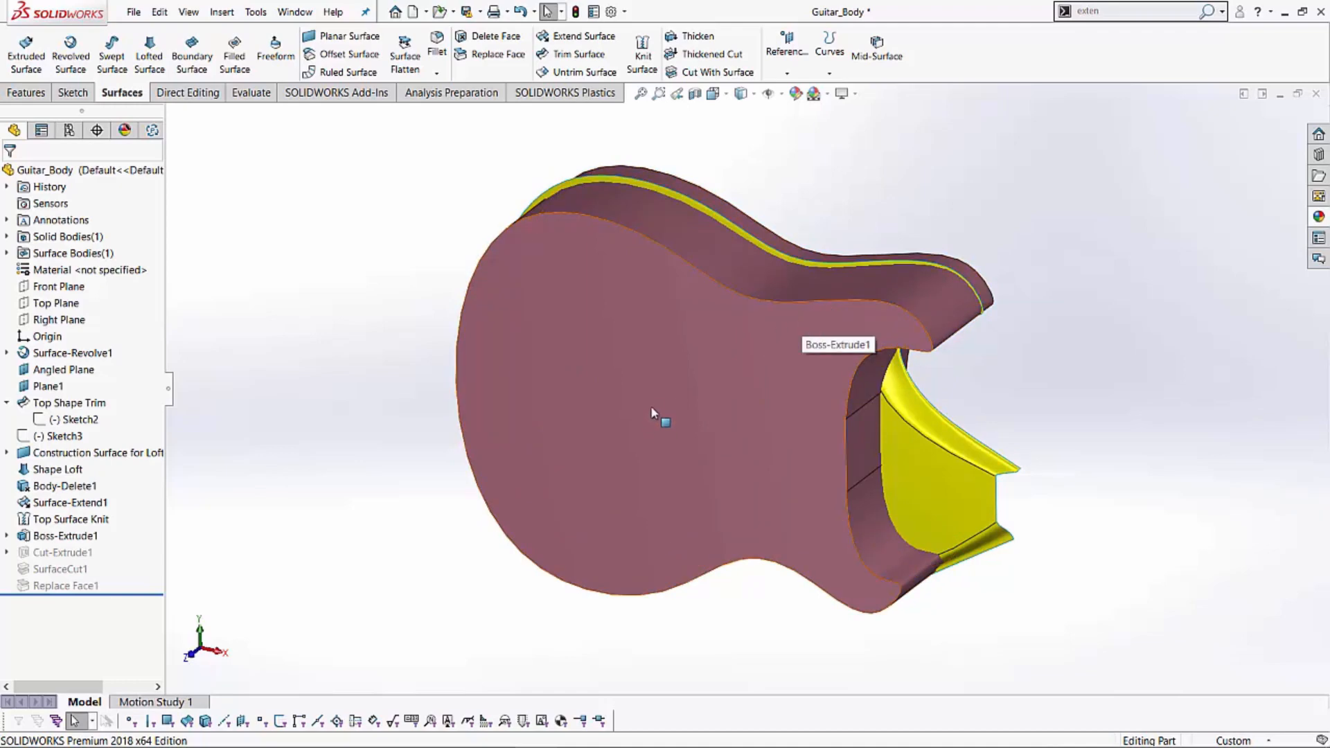
mouse_move(704, 353)
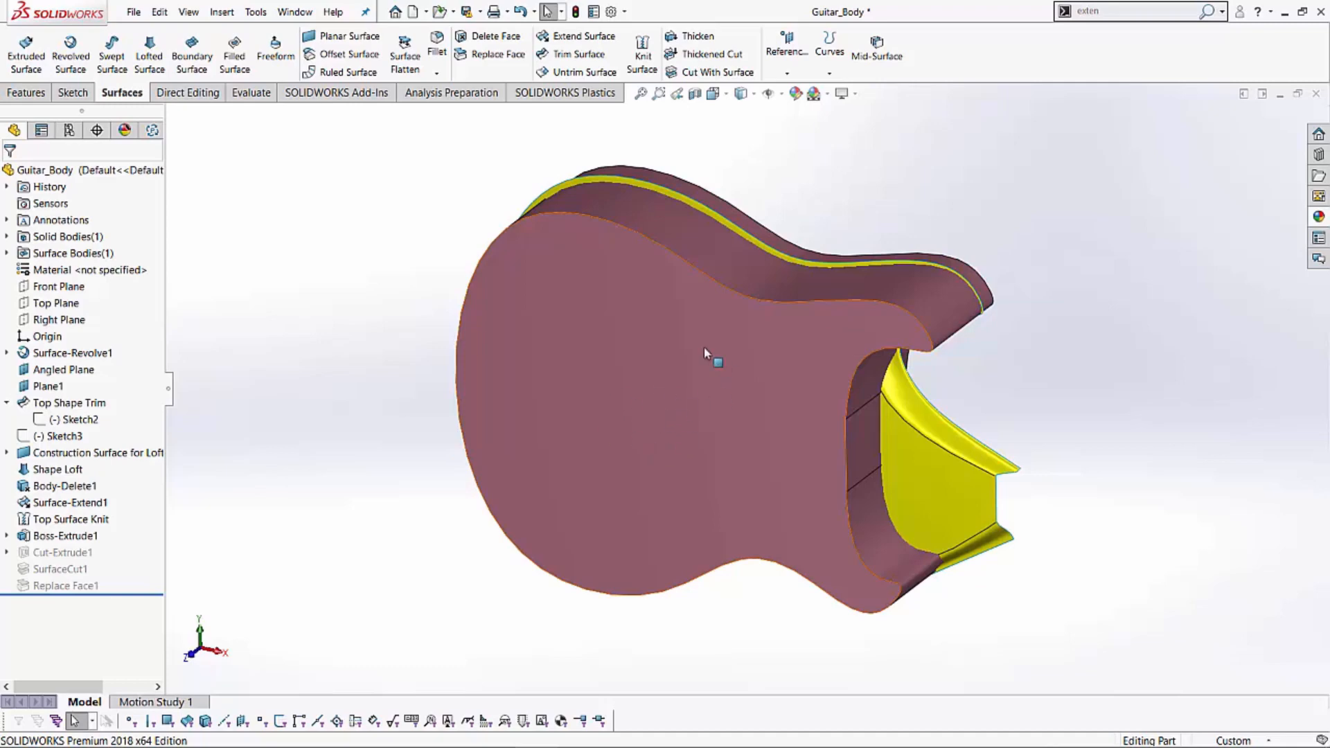
mouse_move(638, 392)
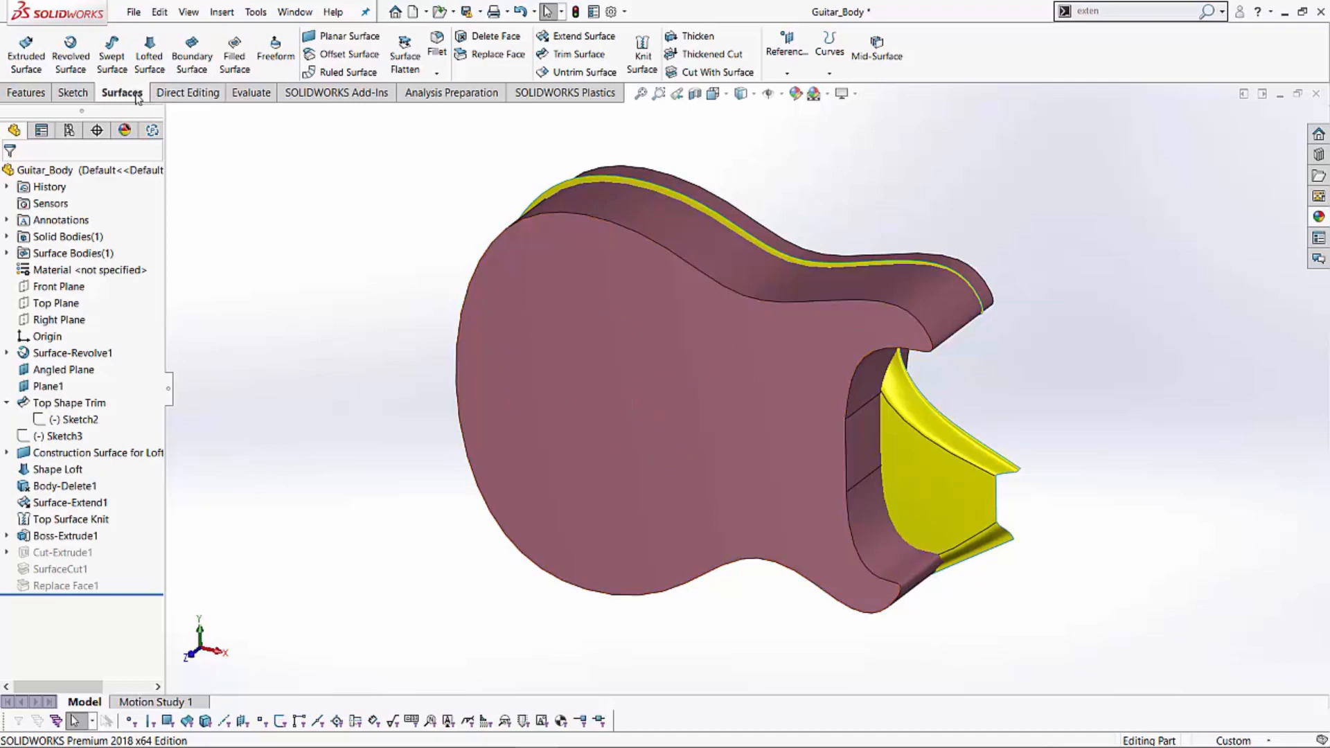
Remove the body's flat top face with DeleteFace1's Delete option.
left_click(494, 37)
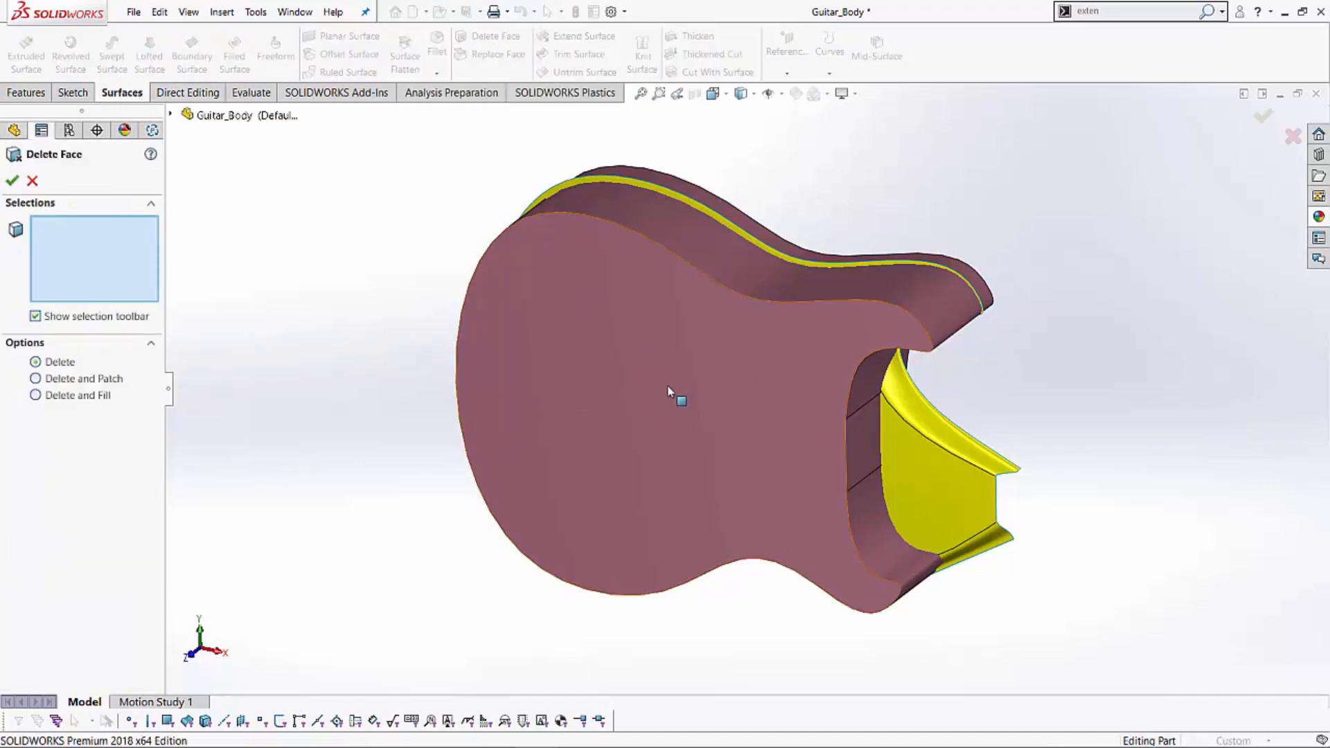
left_click(670, 392)
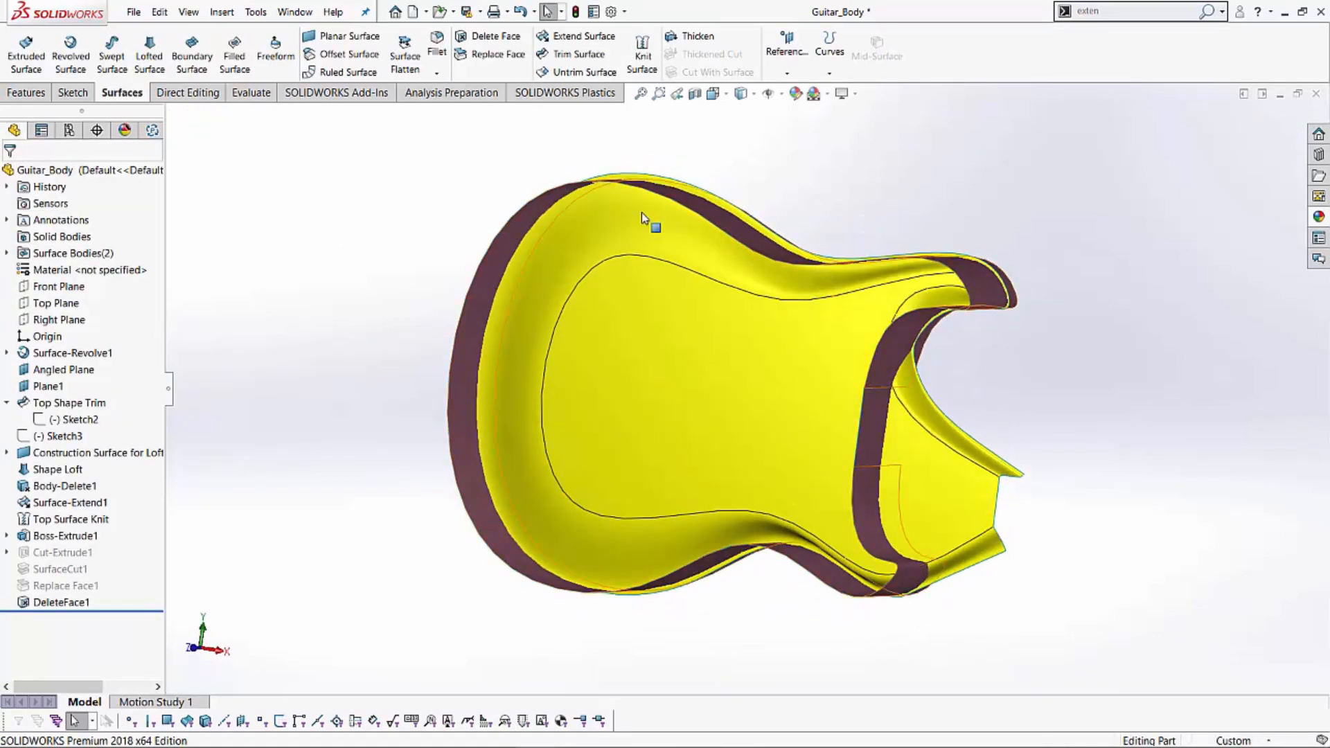
left_click_drag(645, 216, 861, 639)
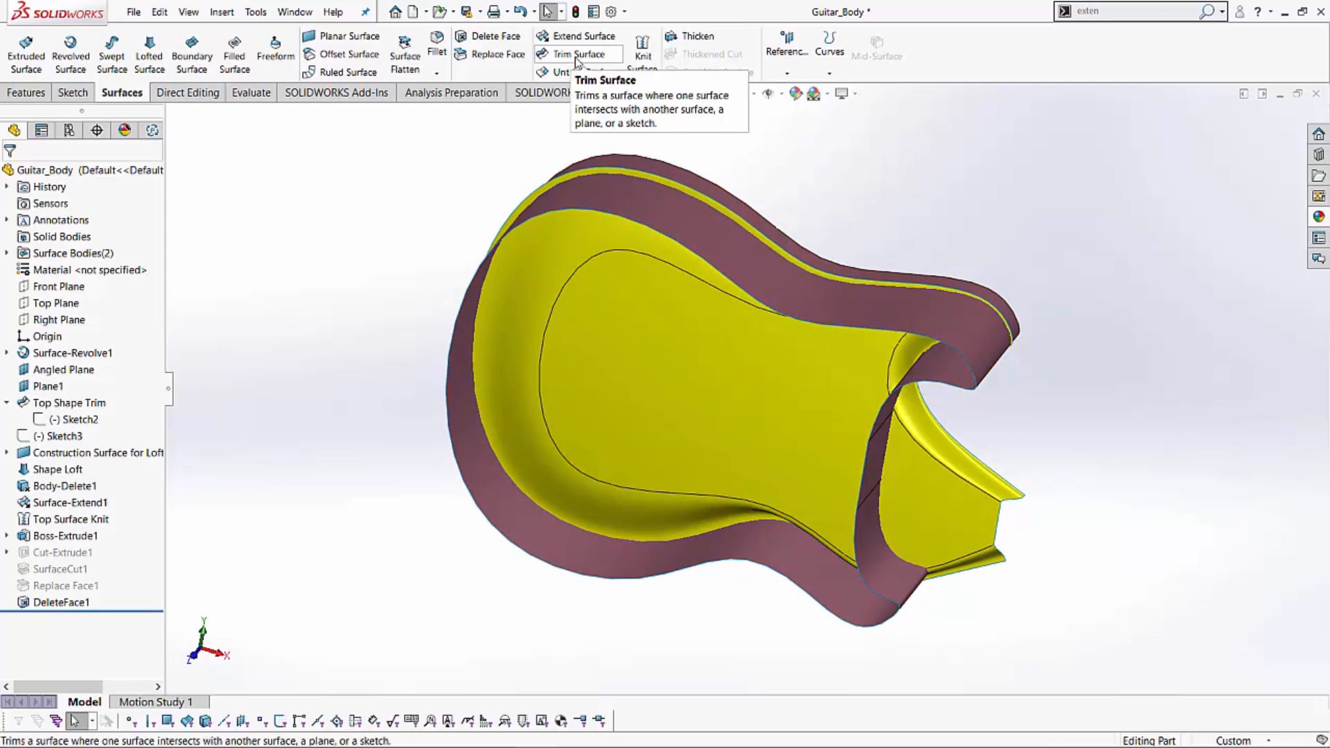
Start a mutual Trim Surface with Top Surface Knit and DeleteFace1, keeping the top piece.
left_click(580, 53)
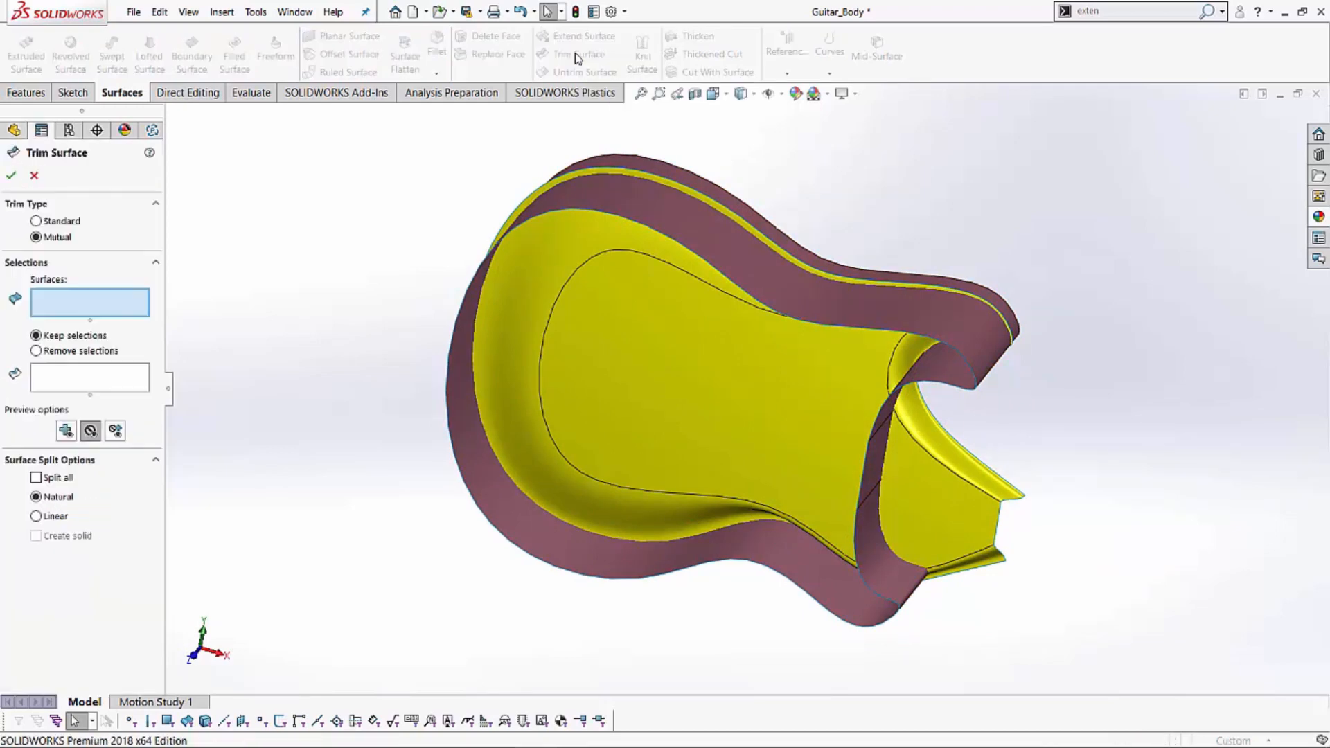
left_click(640, 239)
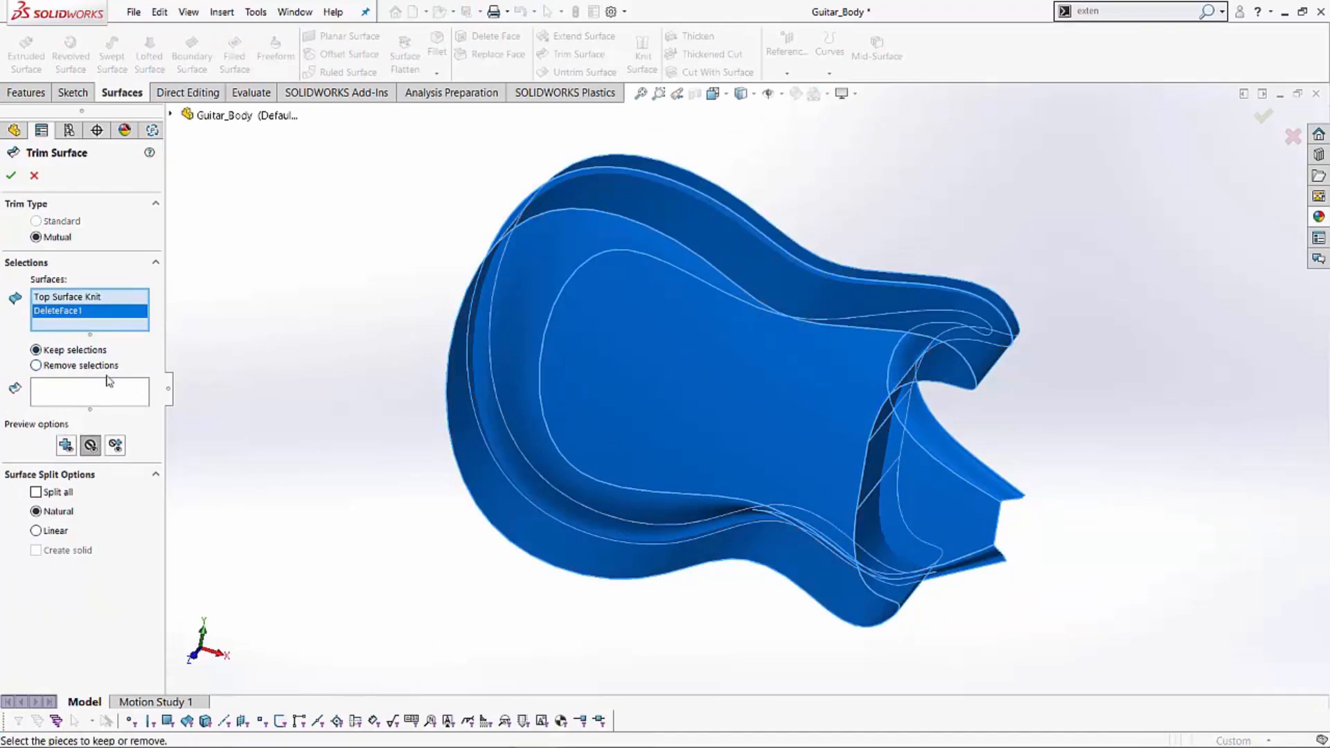
left_click(661, 339)
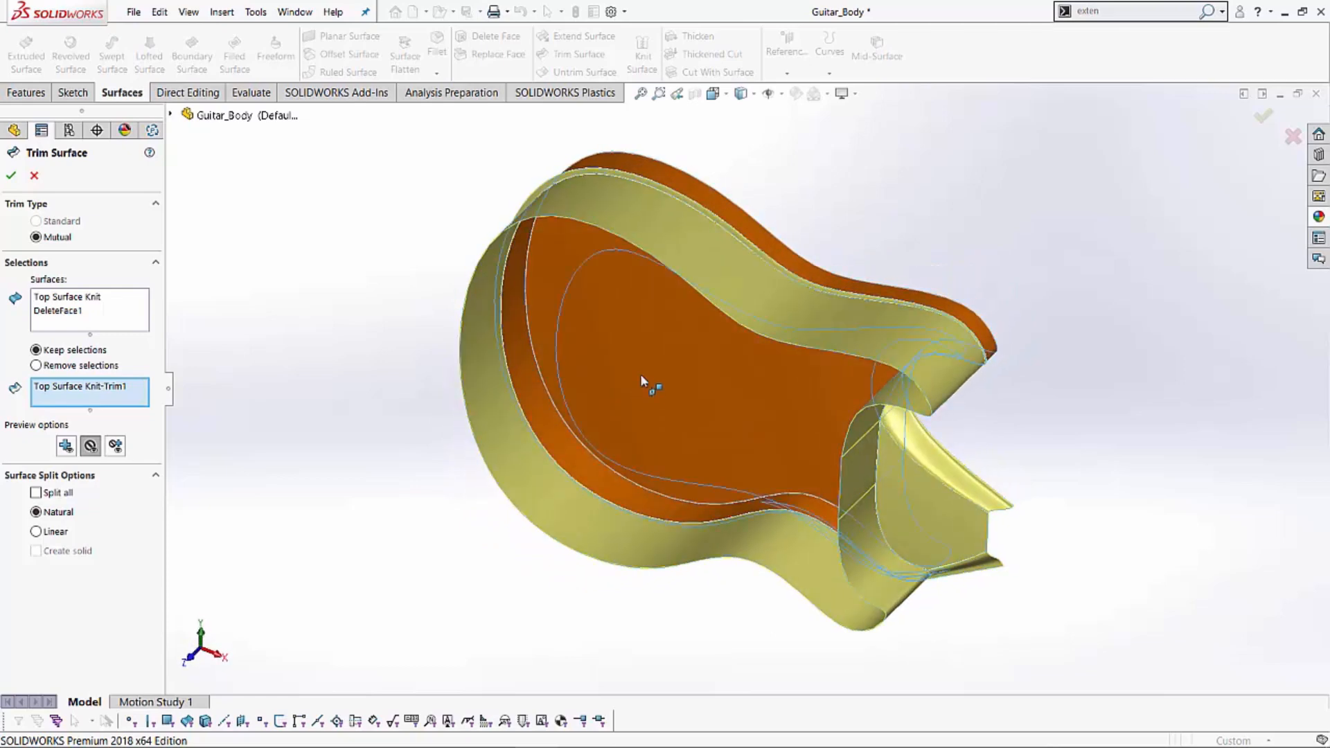
mouse_move(635, 348)
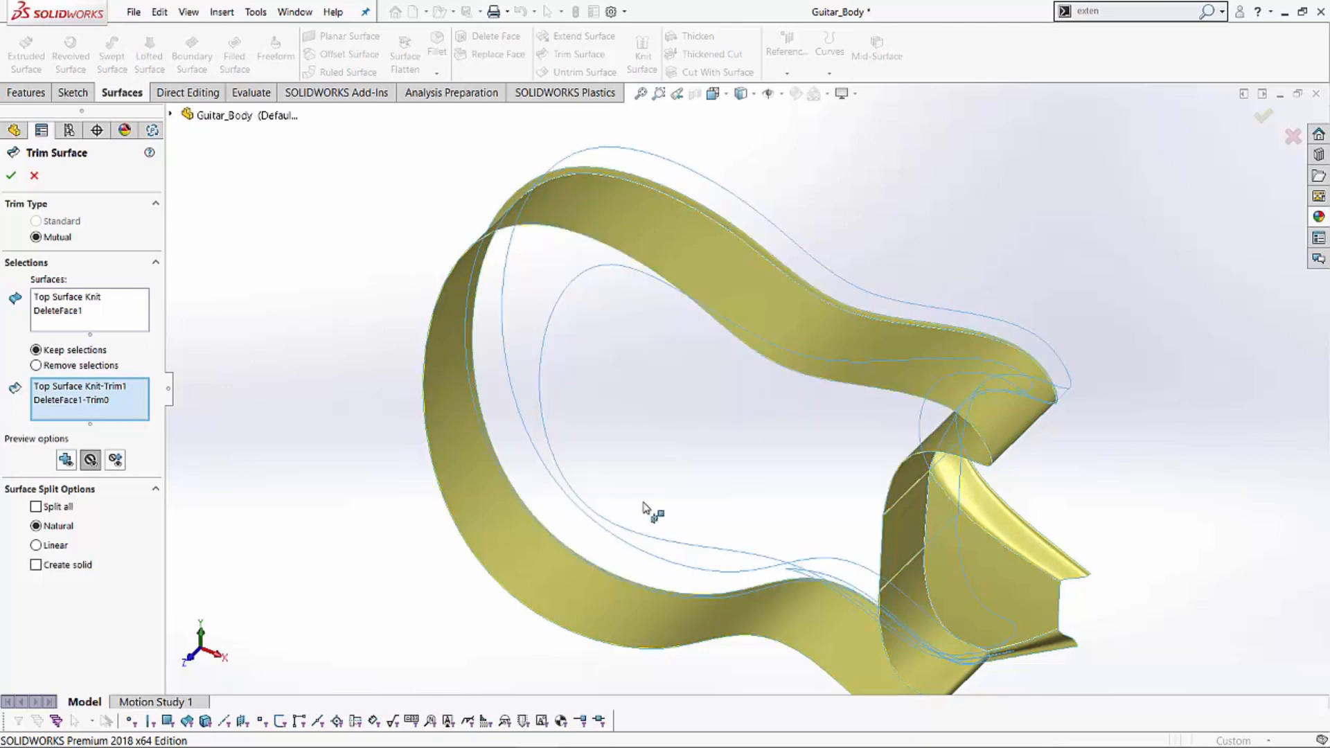
Inspect the kept pieces, enable Create solid, and confirm Surface-Trim1.
left_click_drag(645, 510, 640, 666)
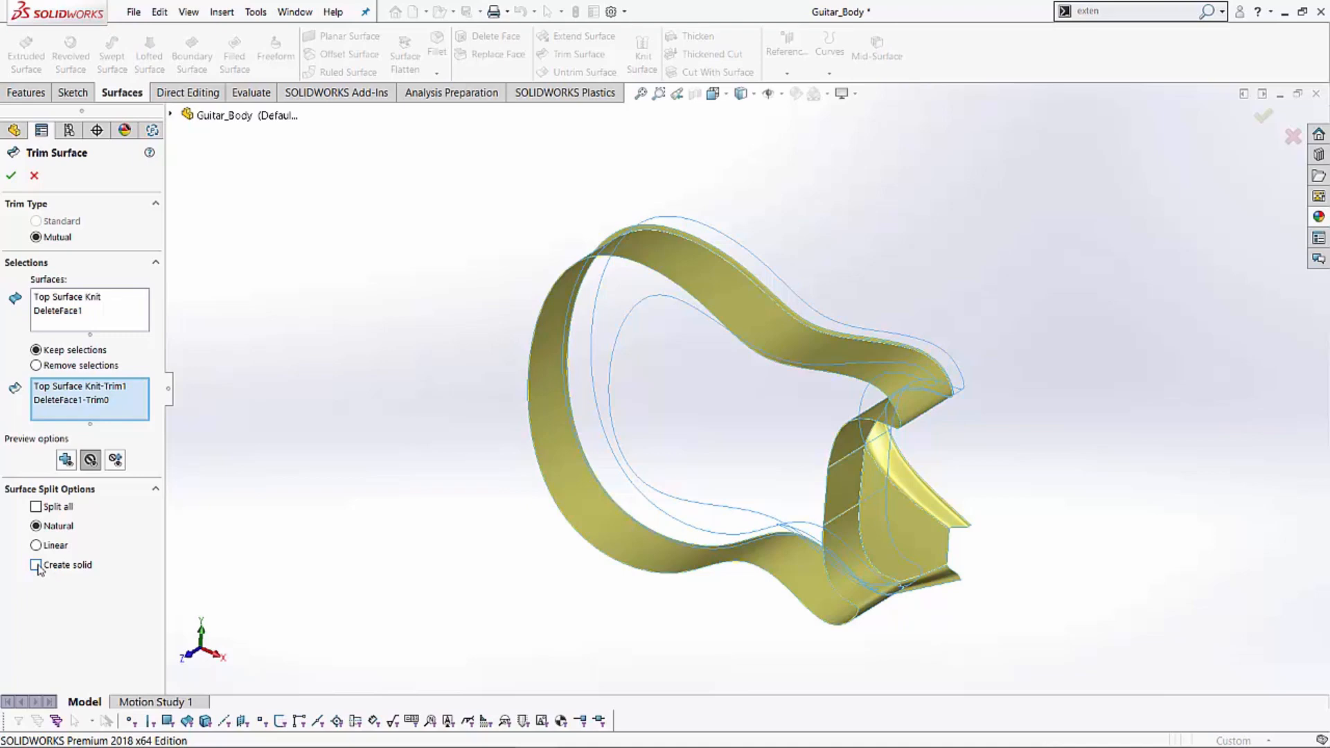
left_click(36, 565)
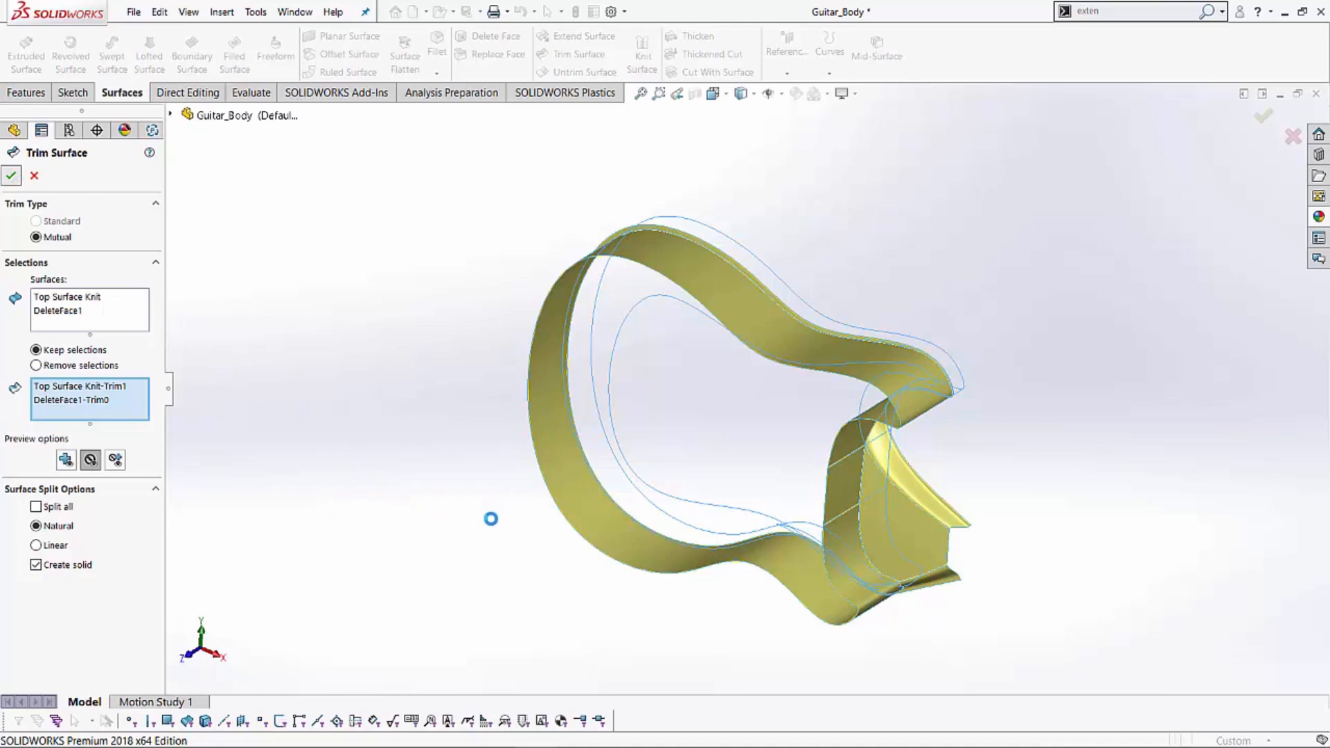
left_click(11, 175)
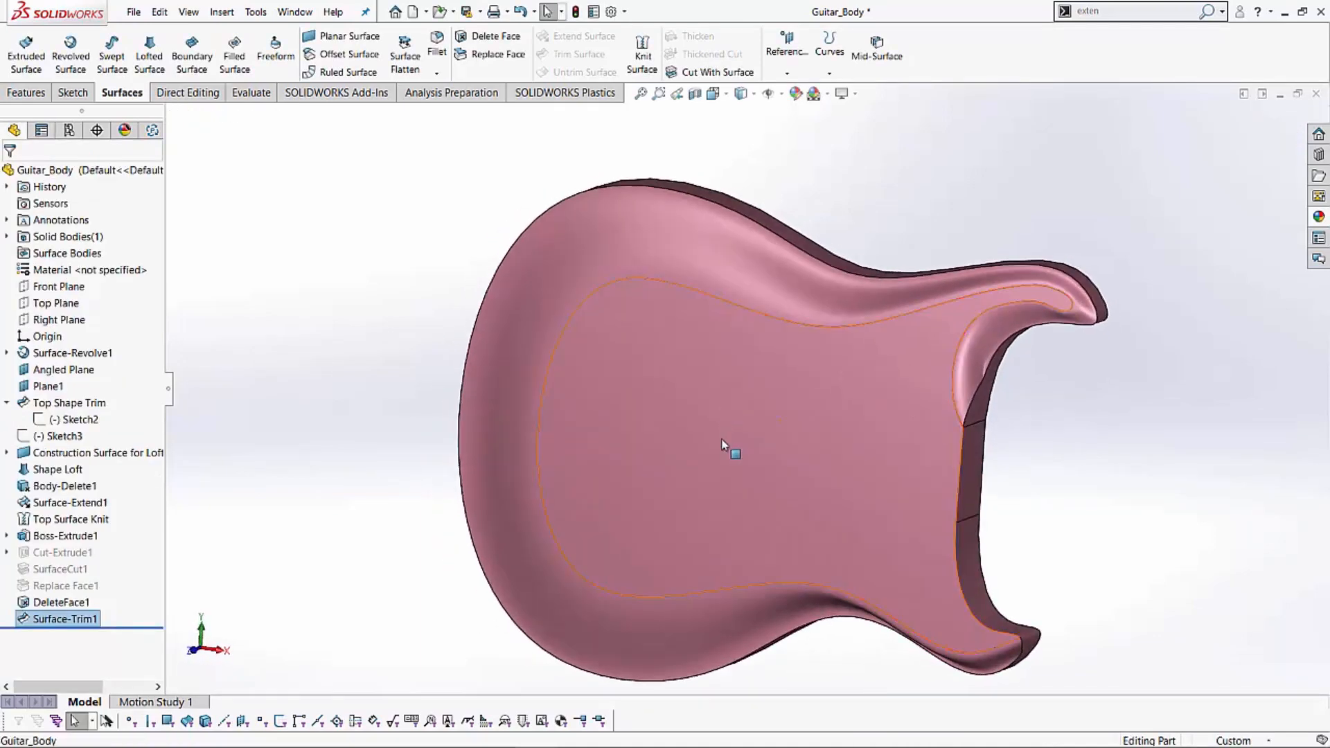
mouse_move(617, 401)
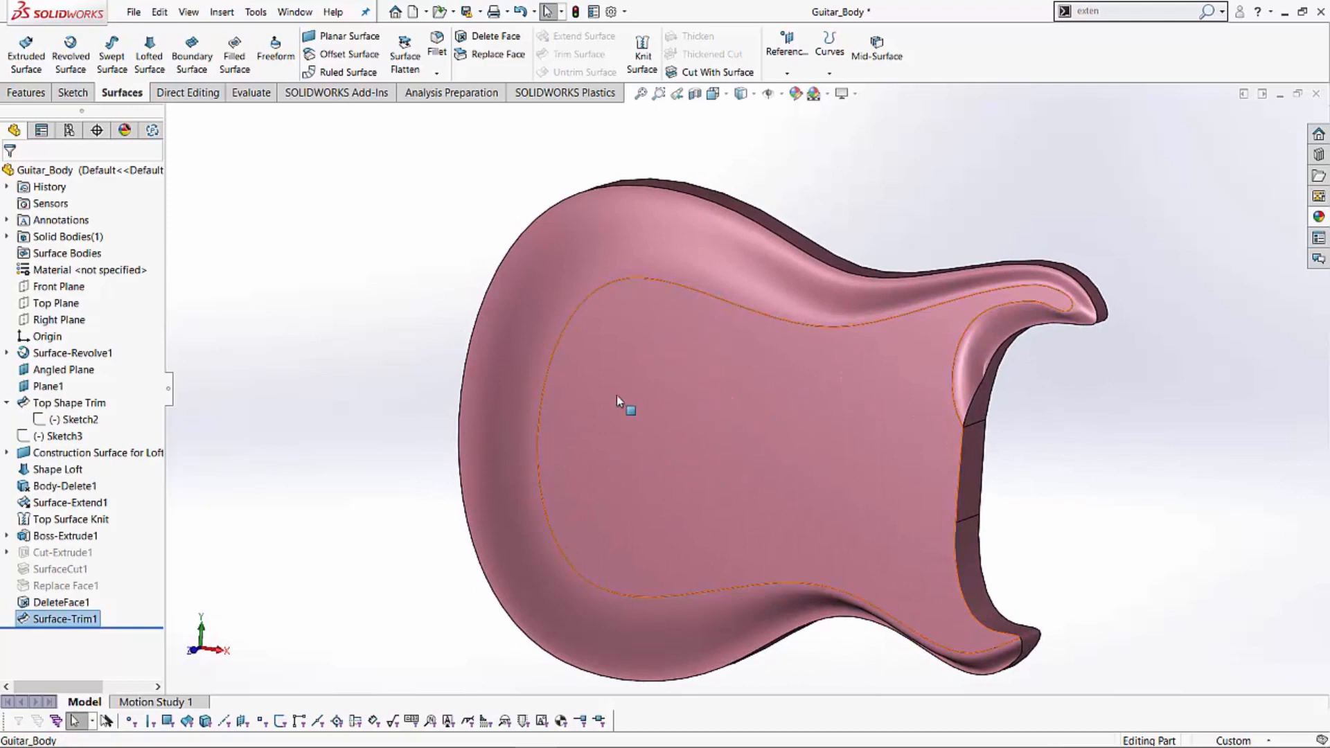
mouse_move(687, 479)
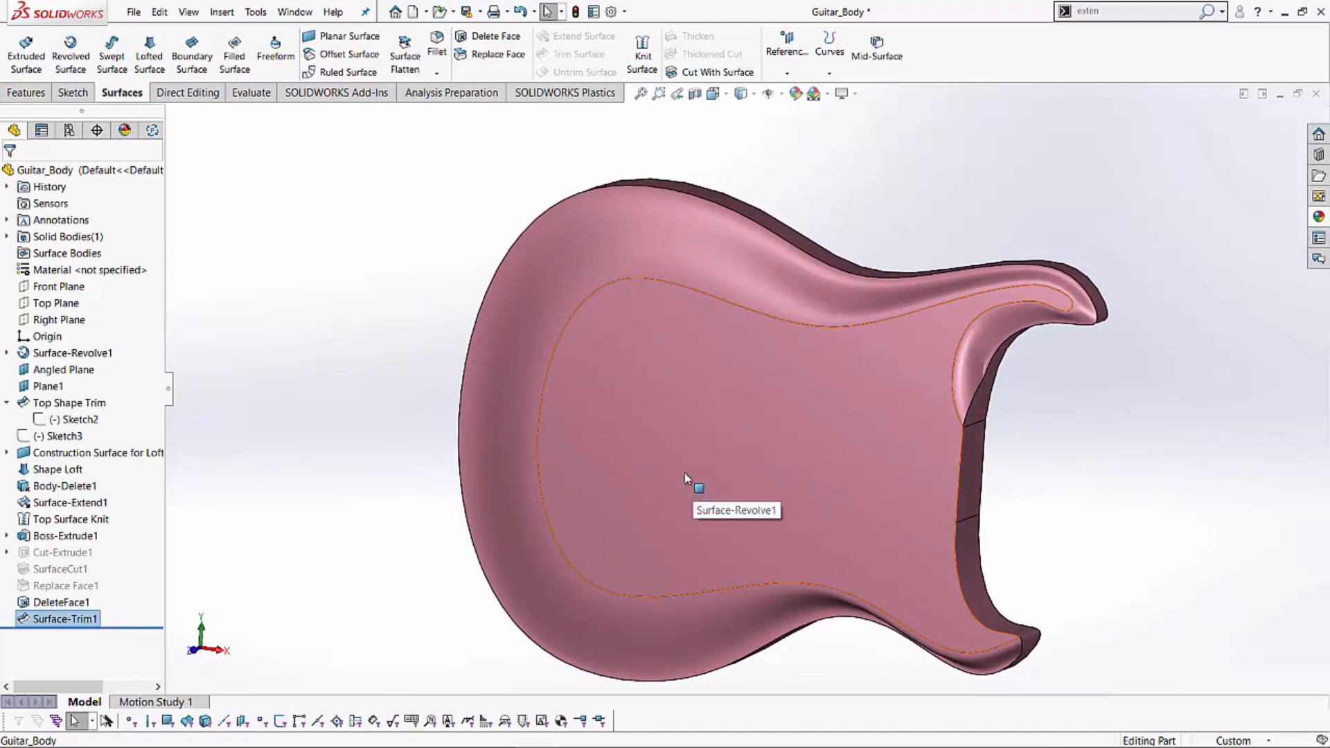